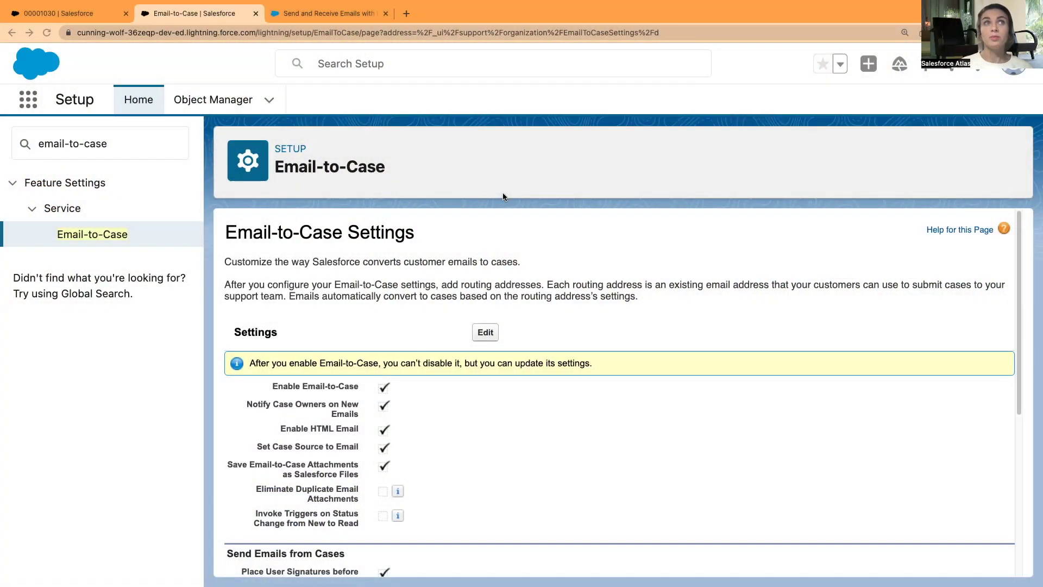
pyautogui.moveTo(399, 217)
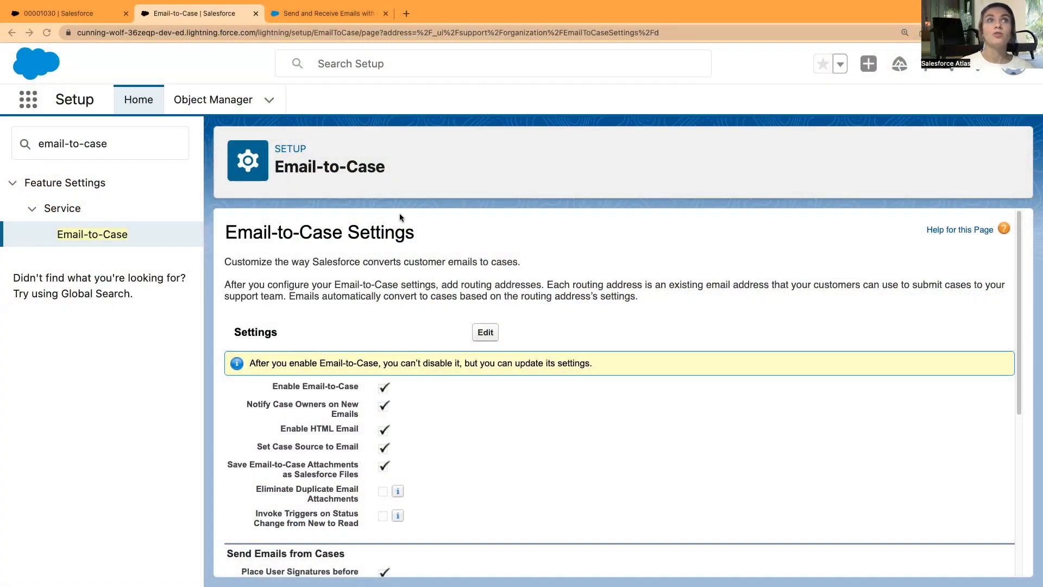
pyautogui.moveTo(467, 270)
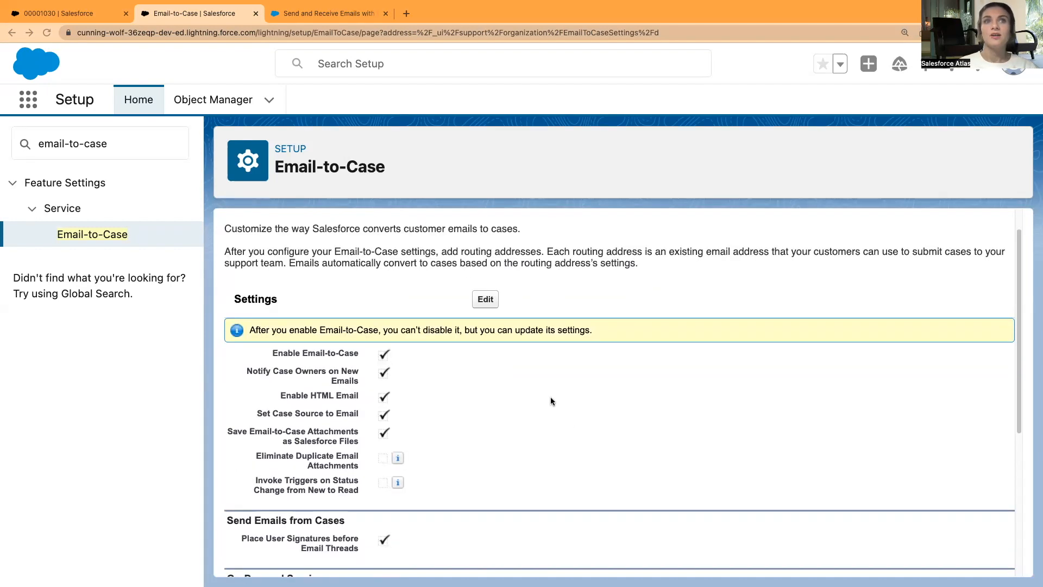
# Step: Review the Email-to-Case Settings section checkboxes, including the unchecked attachment and status-trigger options
pyautogui.scroll(-3)
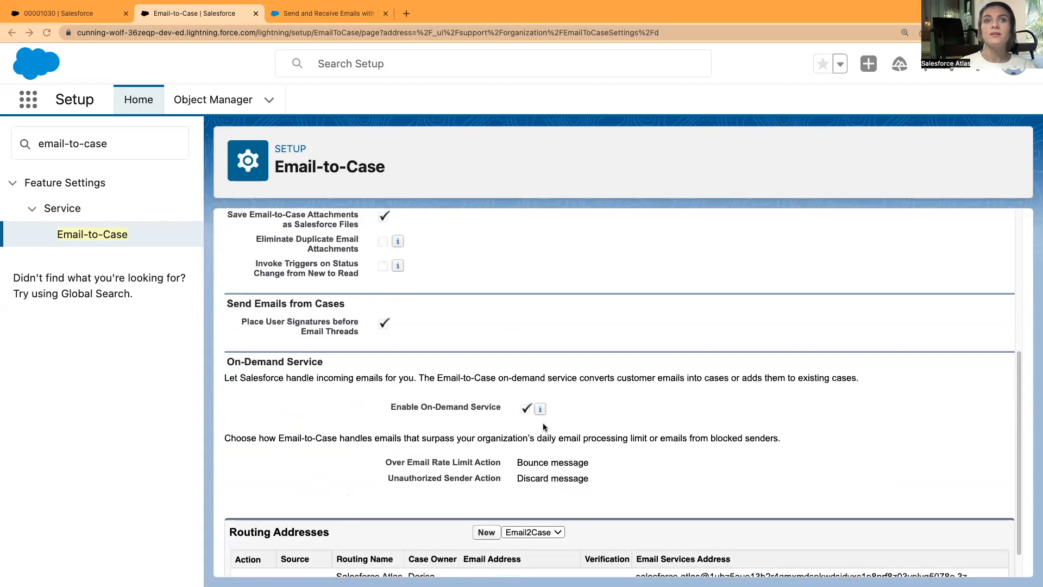
pyautogui.scroll(3)
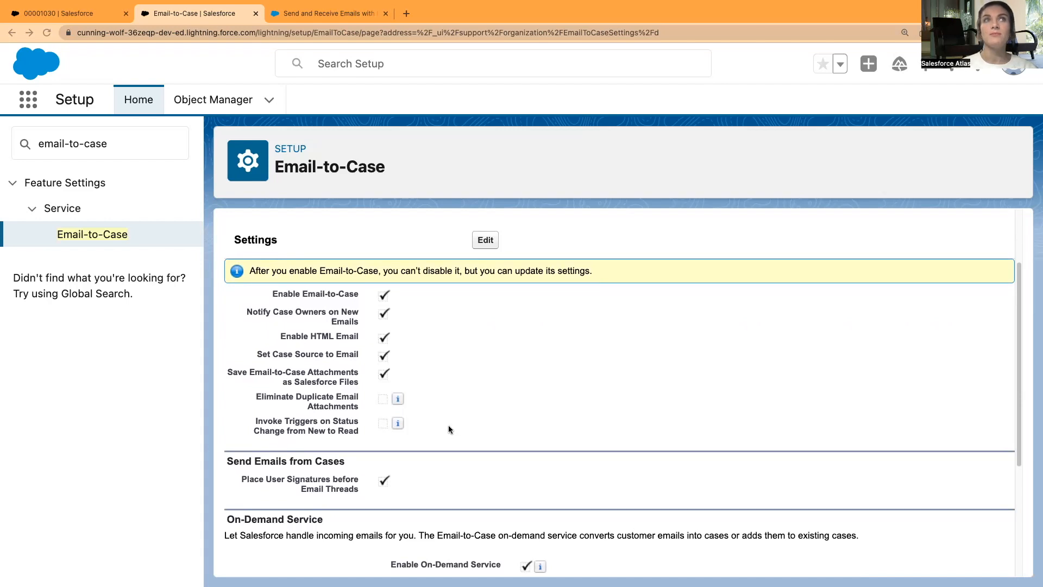
pyautogui.moveTo(494, 378)
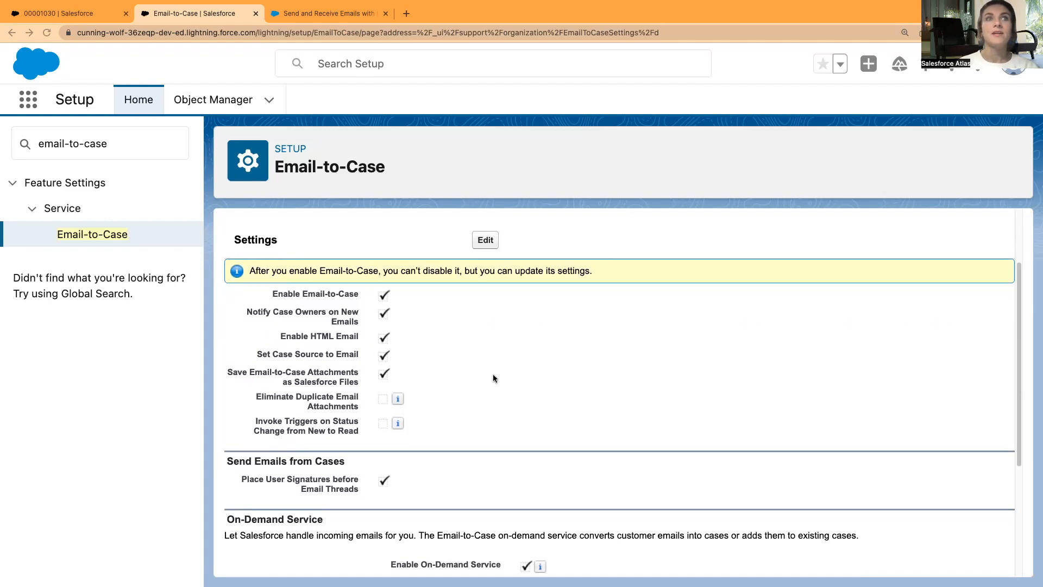
pyautogui.scroll(3)
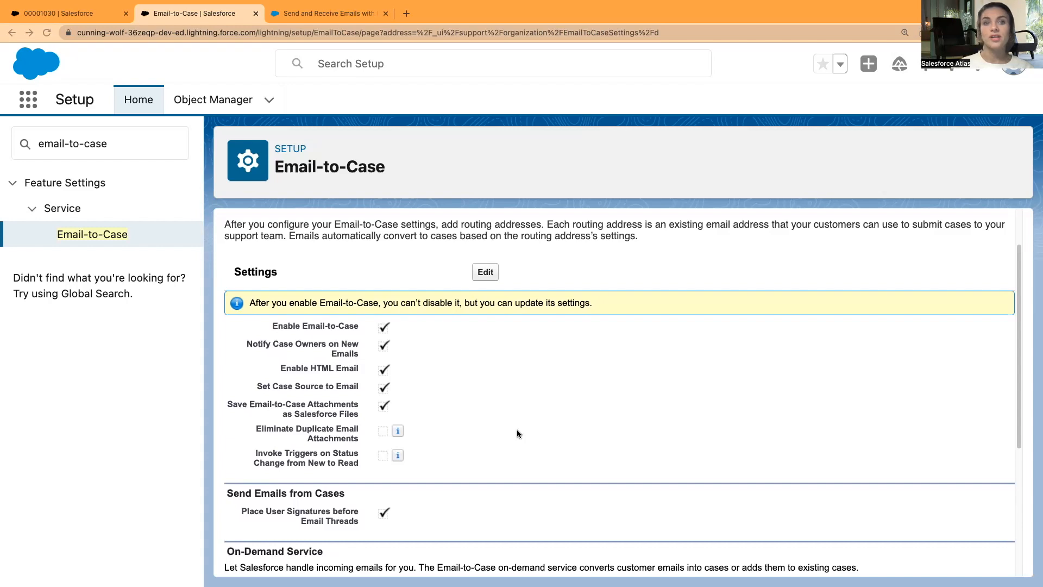
pyautogui.moveTo(594, 453)
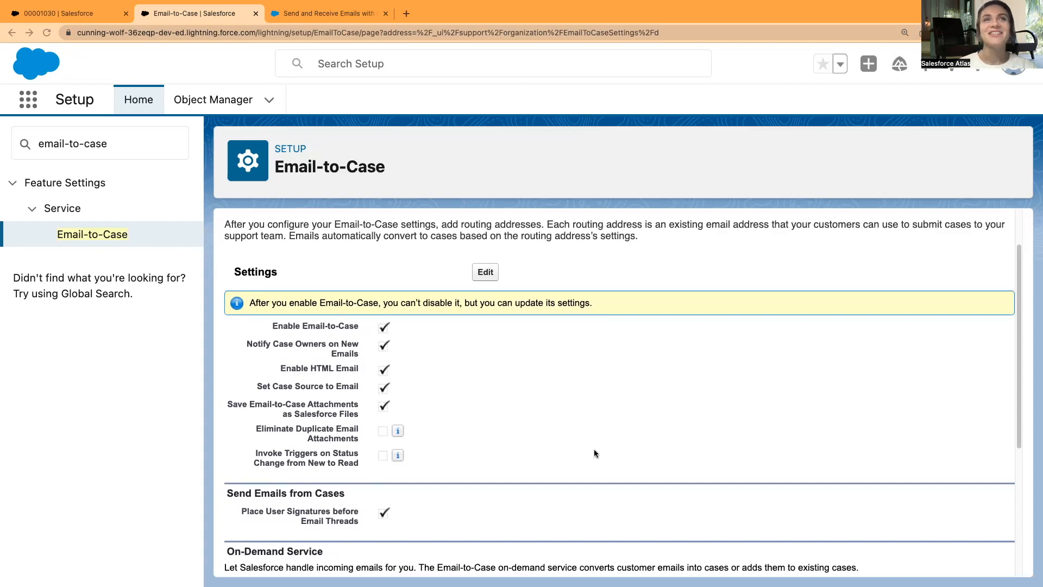
pyautogui.moveTo(315, 223)
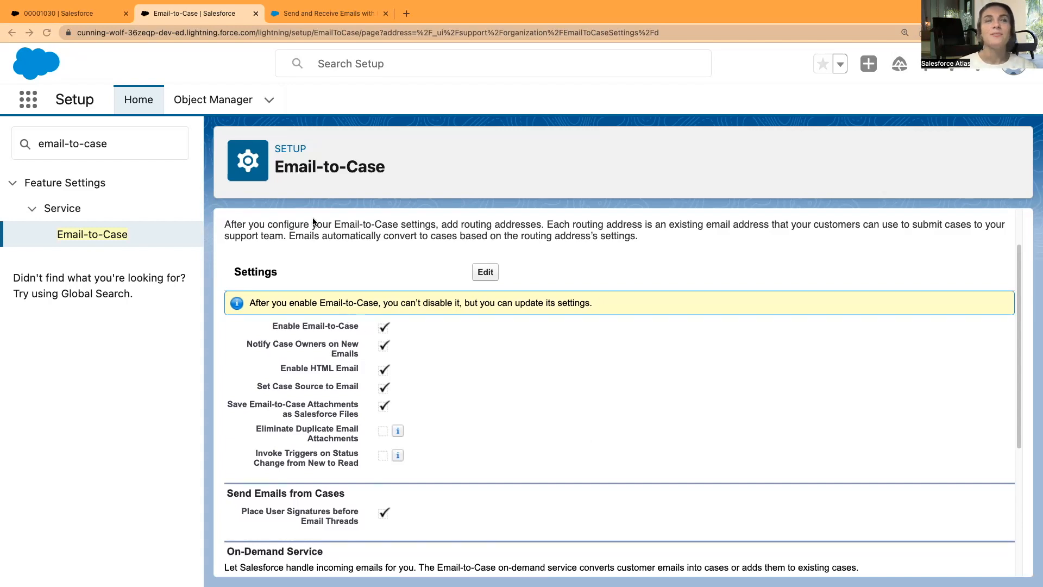
pyautogui.moveTo(229, 176)
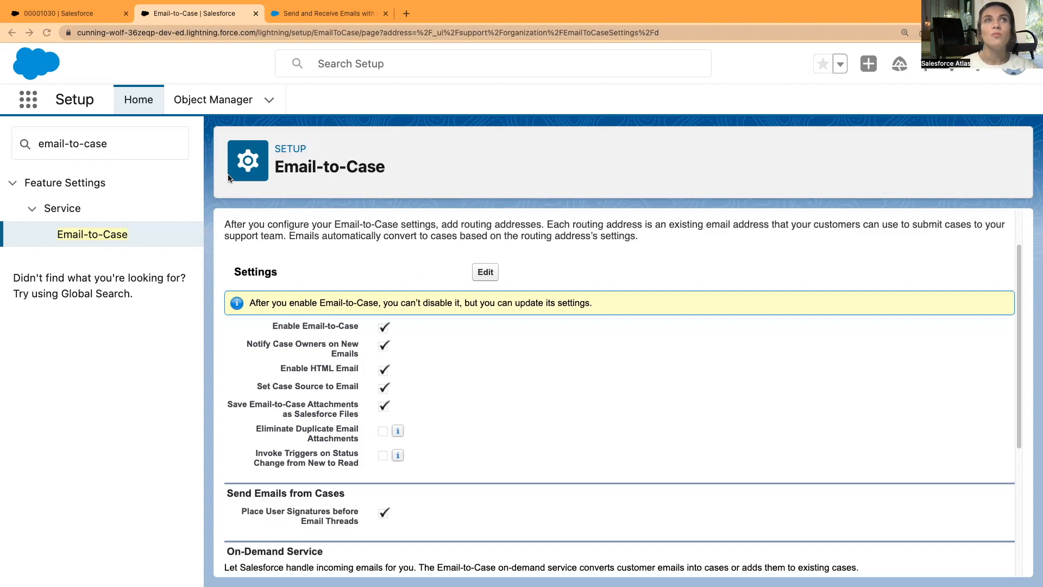
pyautogui.moveTo(446, 368)
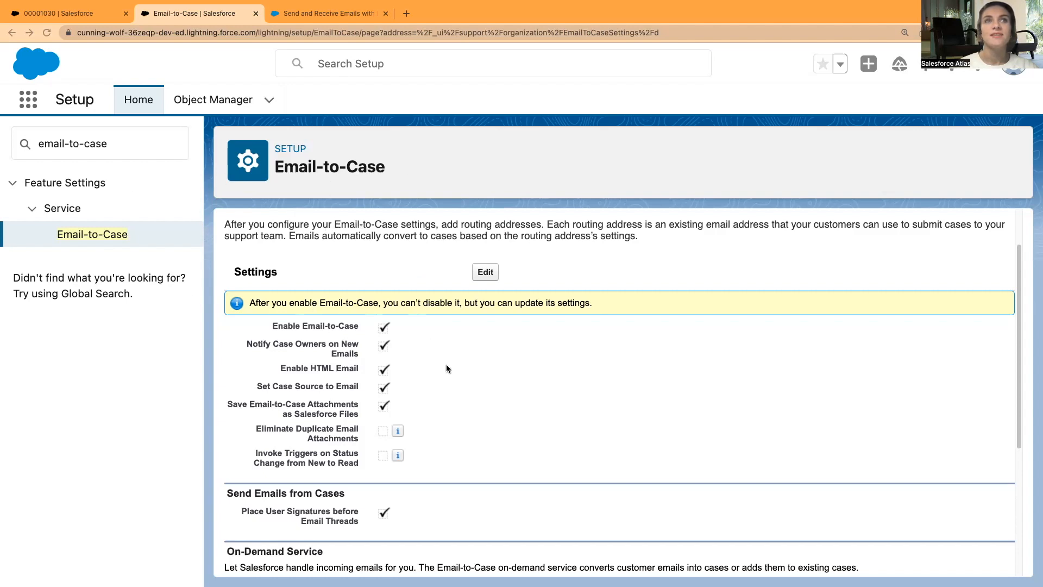
pyautogui.moveTo(501, 418)
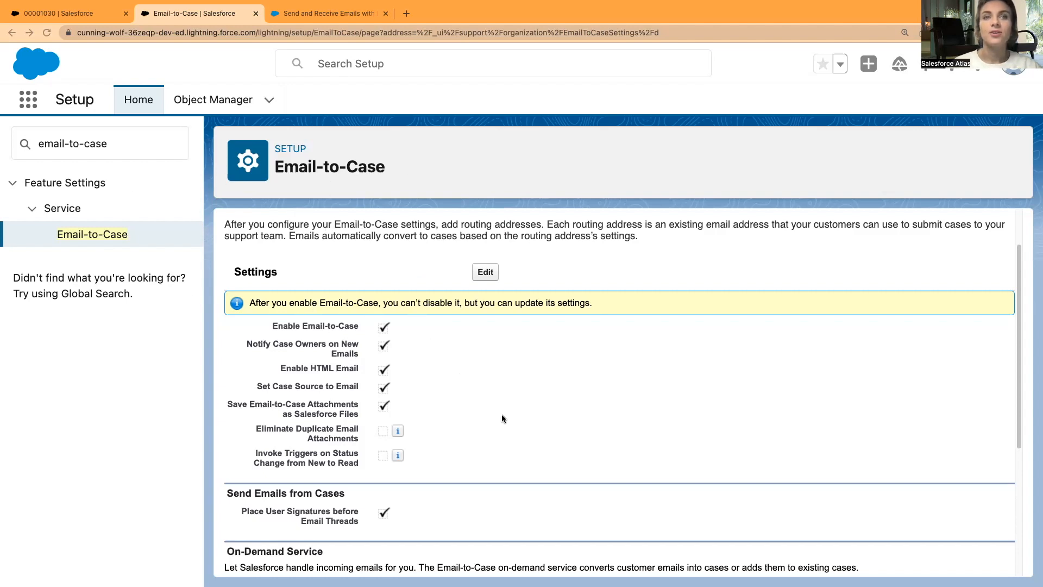
pyautogui.scroll(-3)
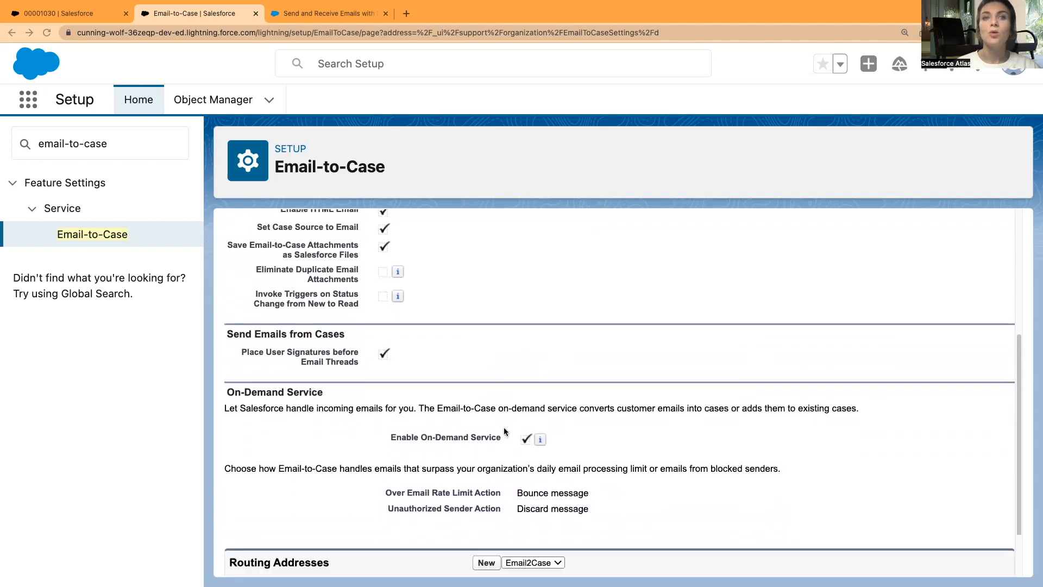
pyautogui.scroll(3)
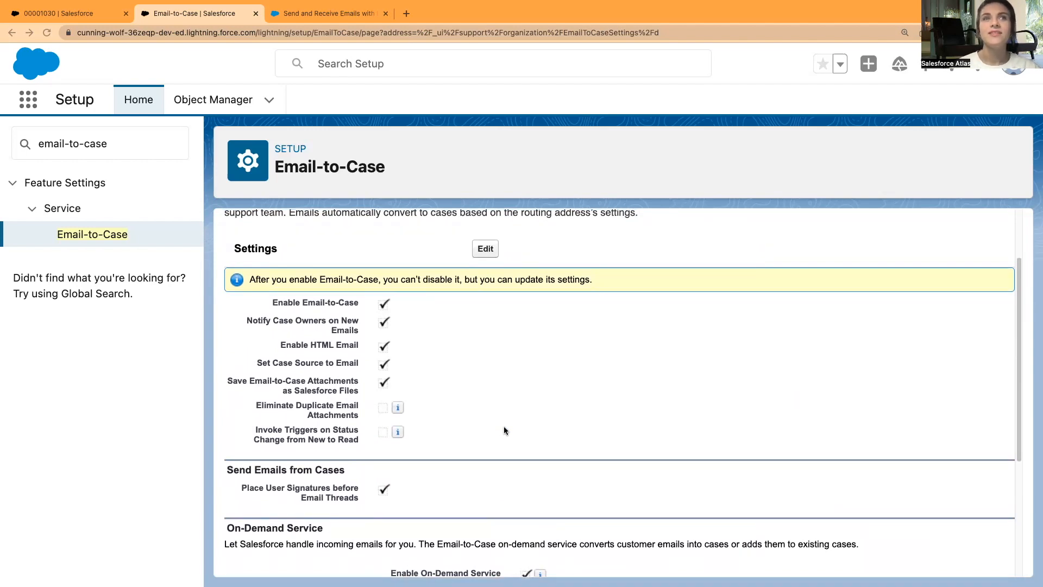
pyautogui.scroll(3)
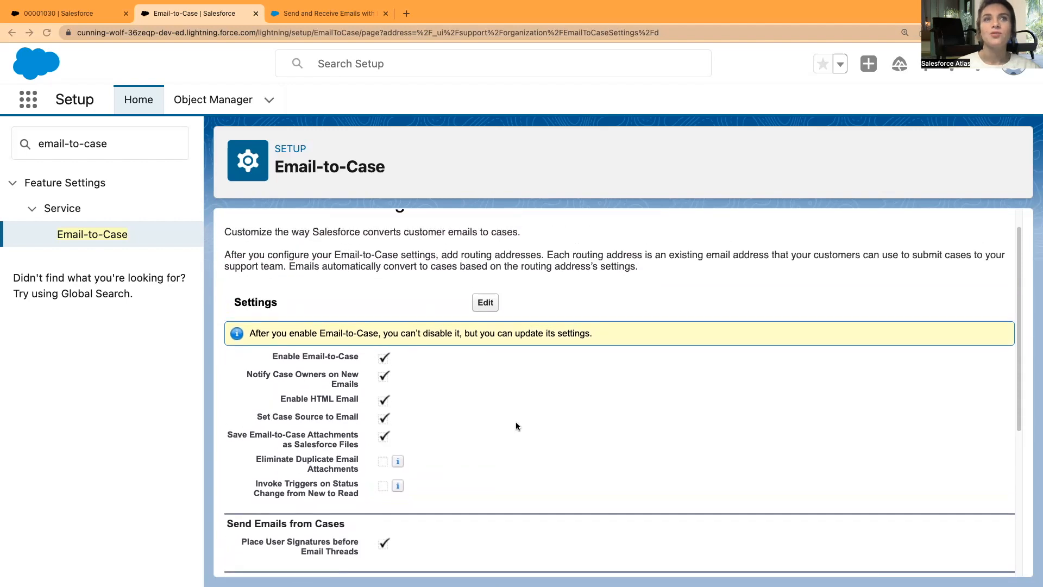
pyautogui.scroll(-3)
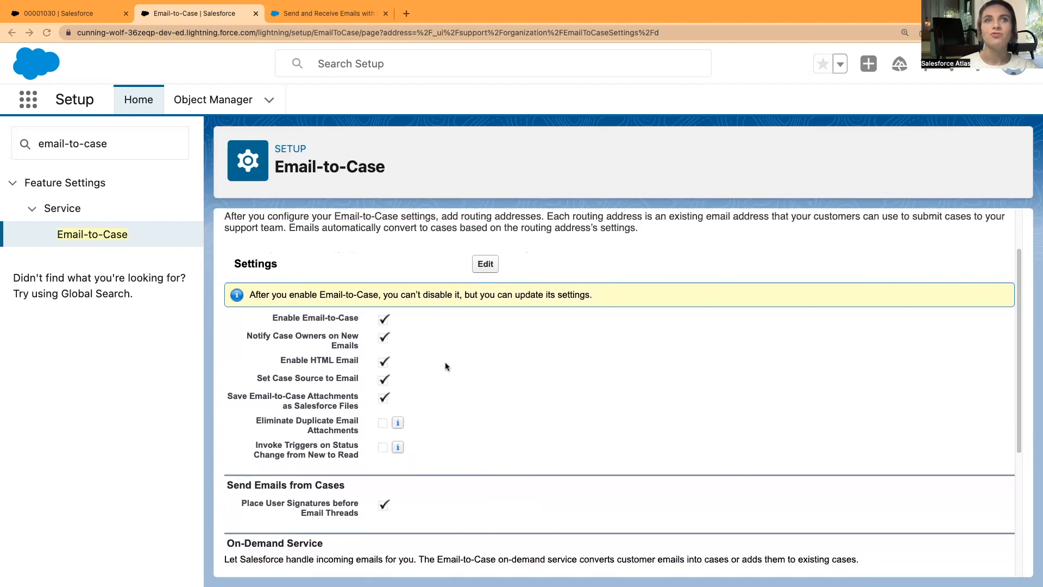
pyautogui.moveTo(370, 334)
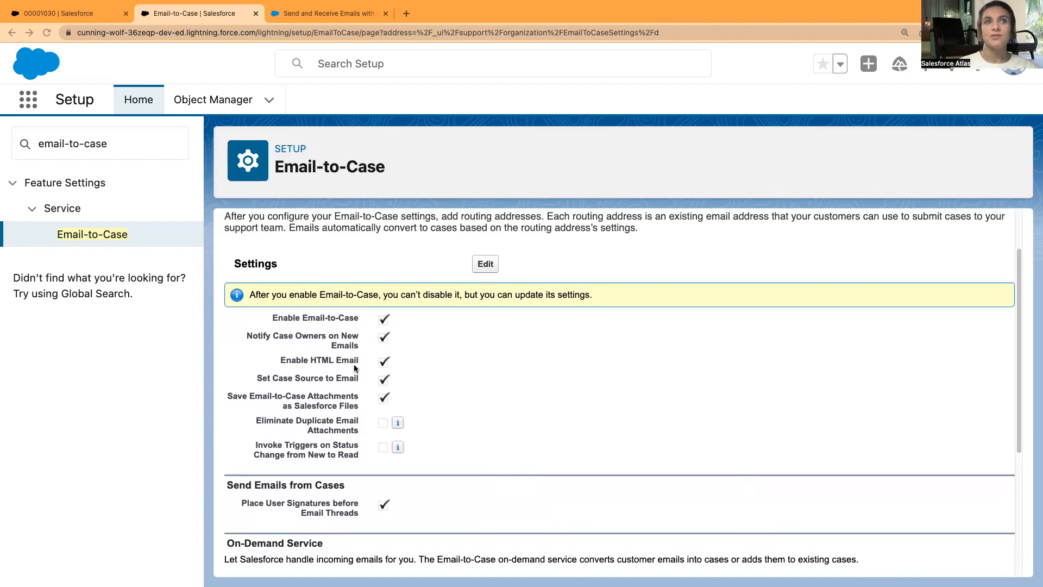
pyautogui.moveTo(264, 353)
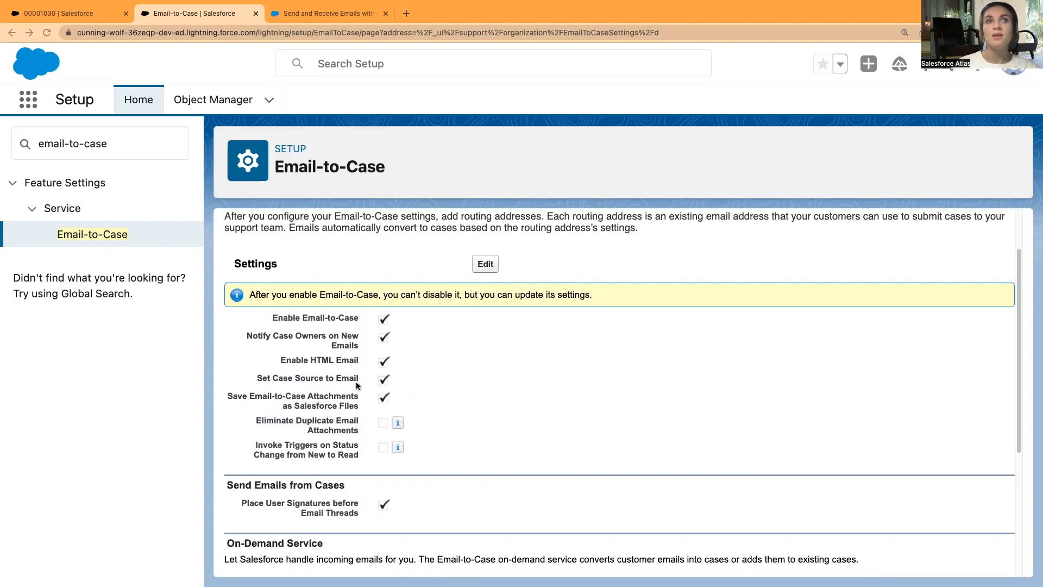
pyautogui.moveTo(357, 379)
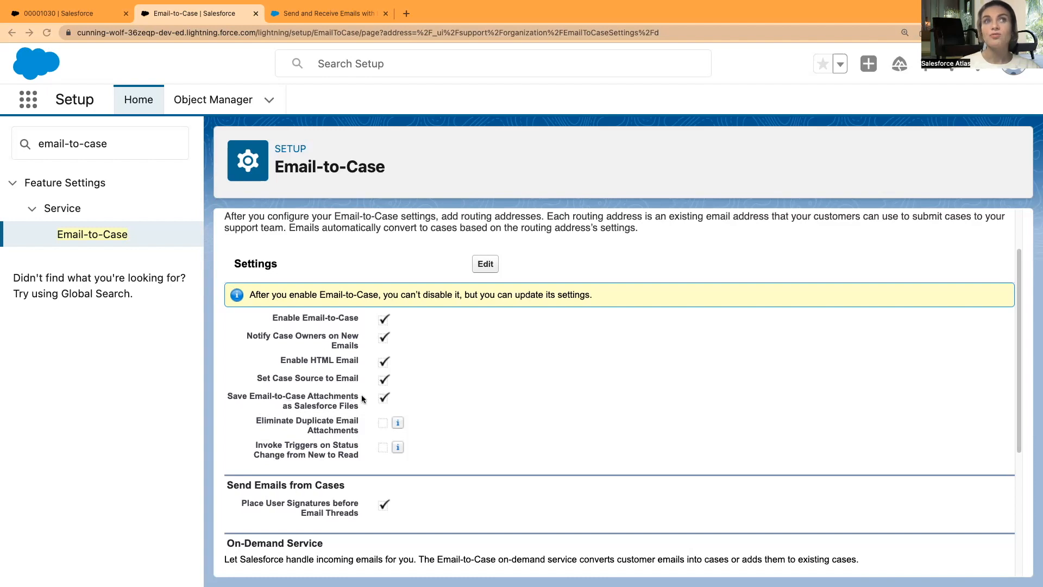
# Step: Glance at case 00001030's detail fields in the Service Console, then return to the Email-to-Case settings
pyautogui.click(63, 13)
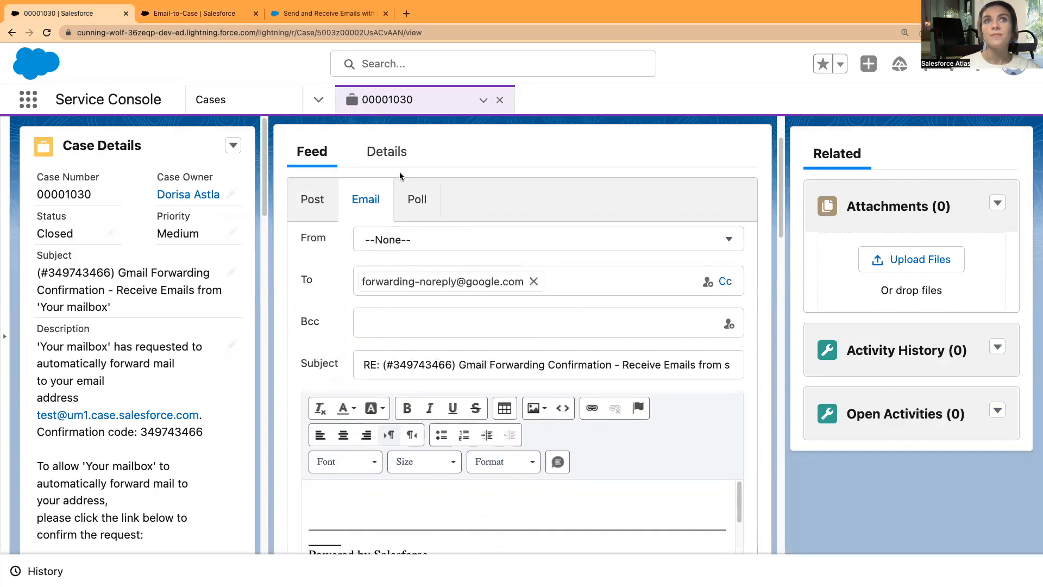
pyautogui.click(387, 151)
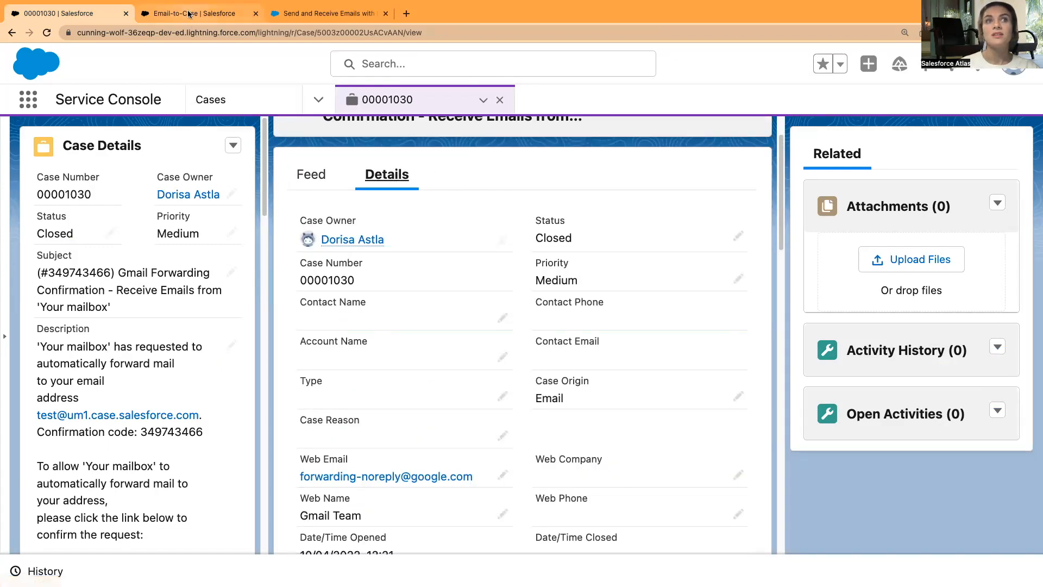
pyautogui.click(193, 13)
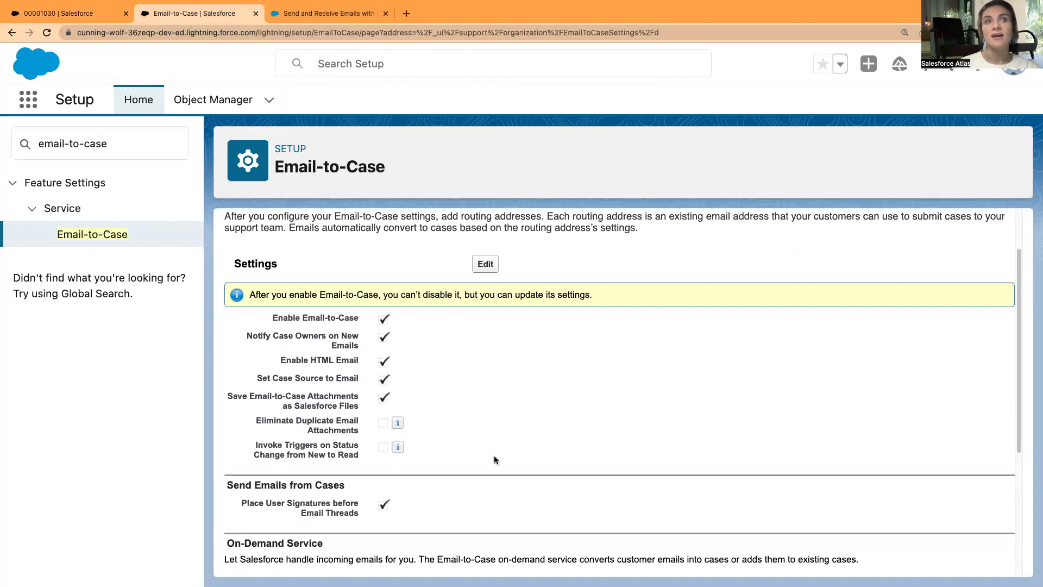
pyautogui.moveTo(267, 409)
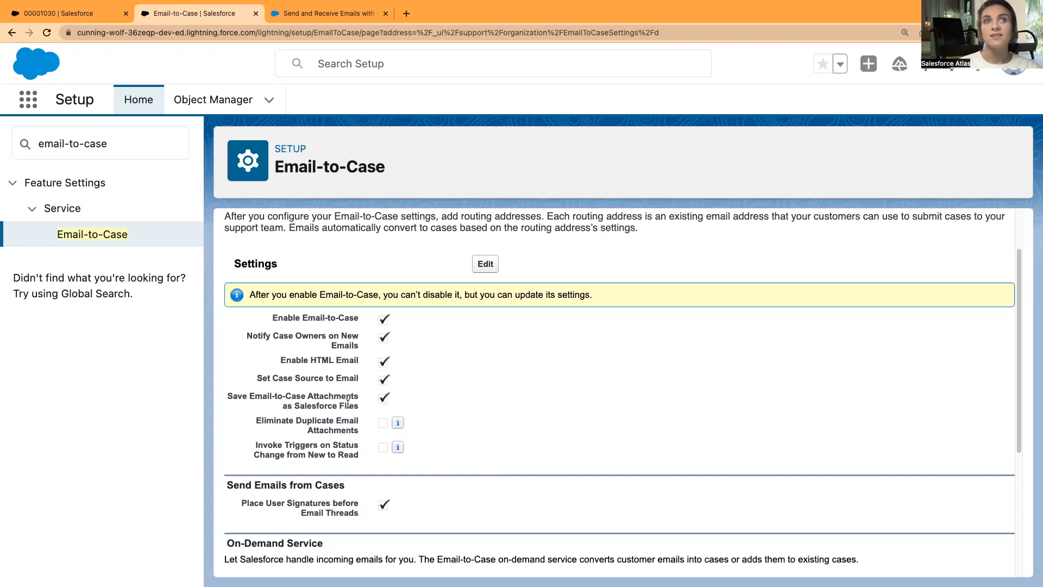
pyautogui.moveTo(374, 413)
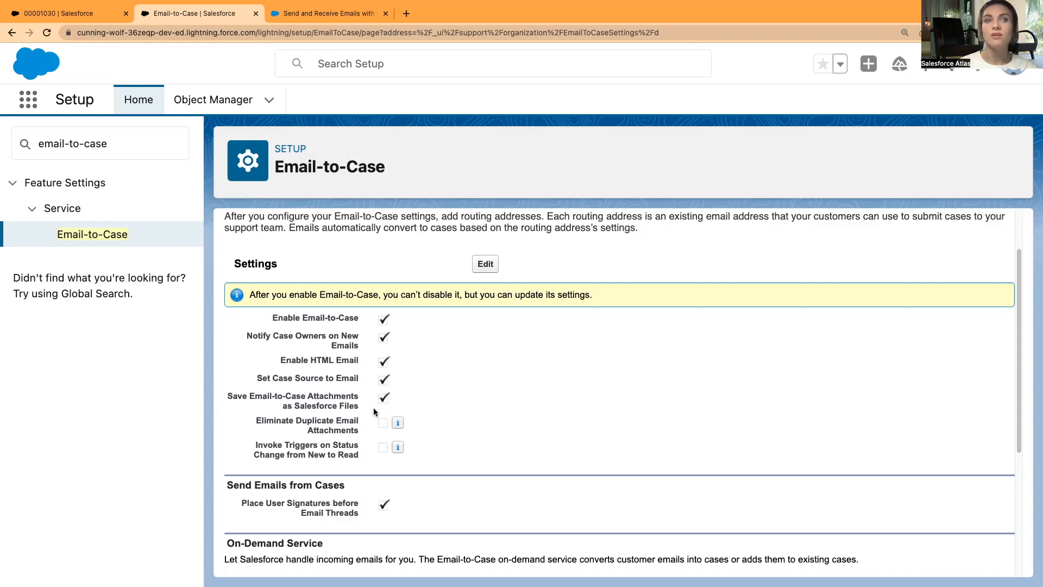
pyautogui.moveTo(366, 419)
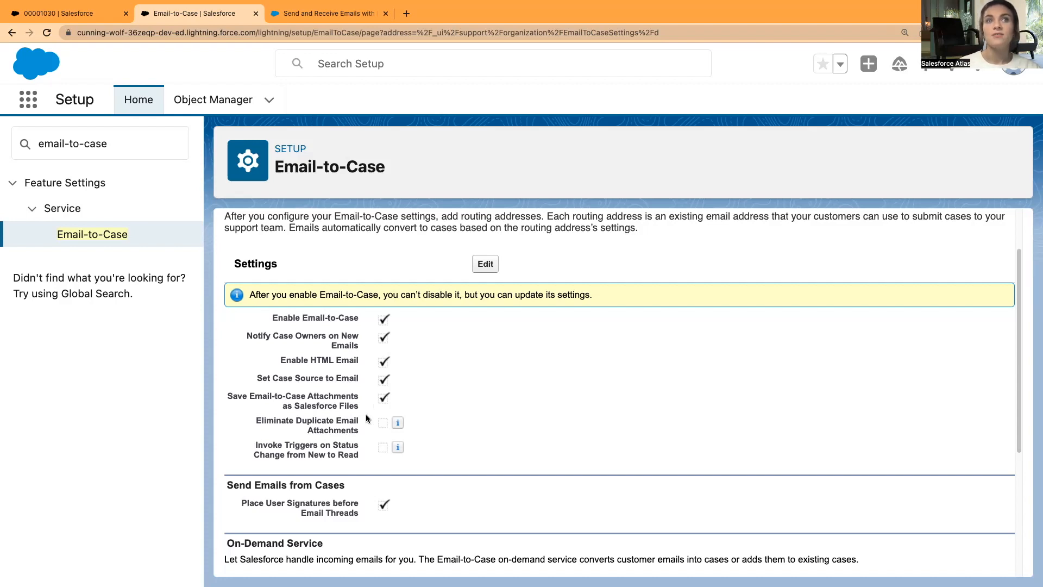
pyautogui.moveTo(375, 417)
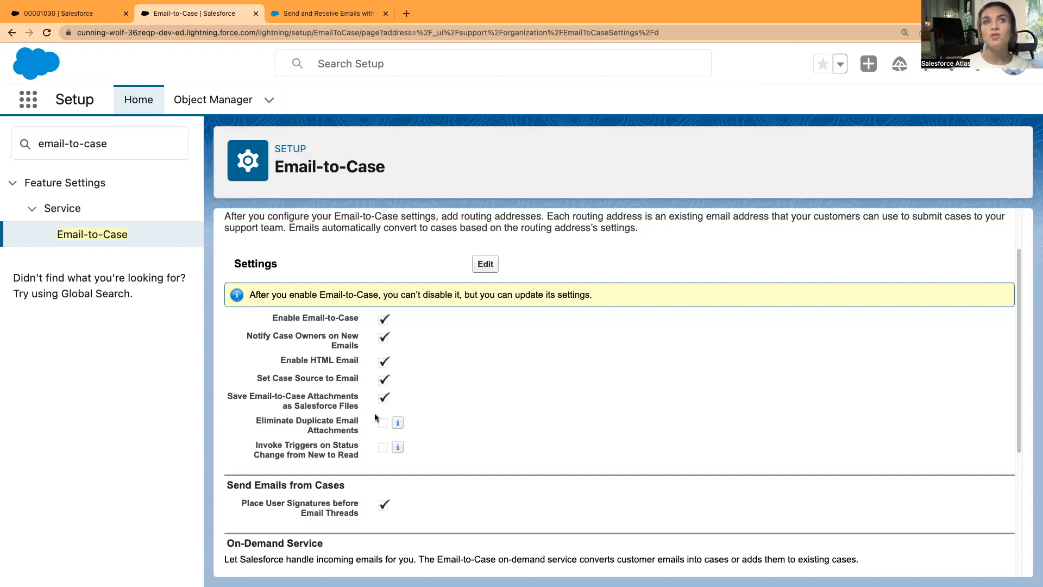
pyautogui.moveTo(232, 409)
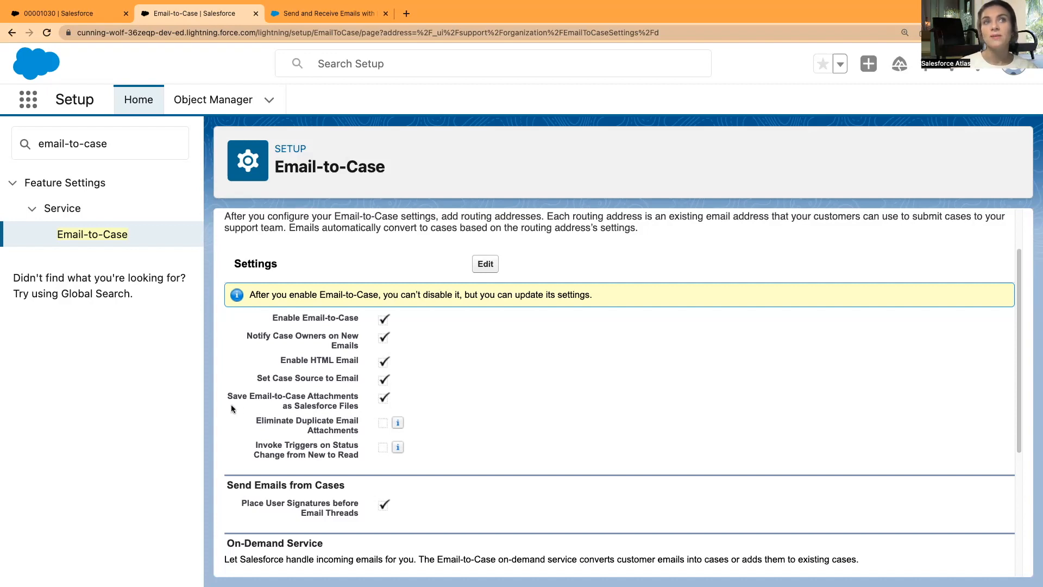
pyautogui.moveTo(361, 402)
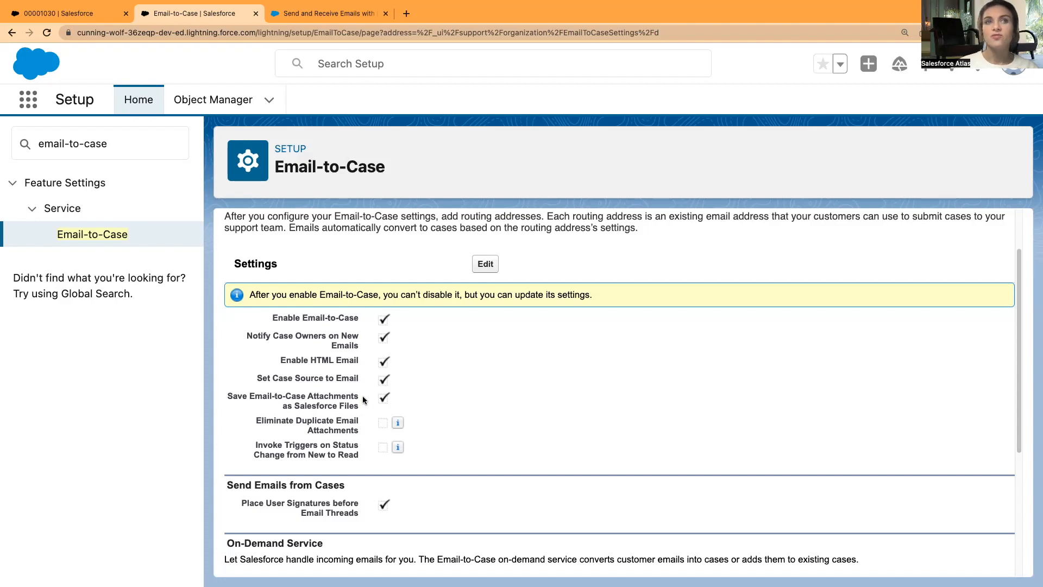
pyautogui.moveTo(319, 416)
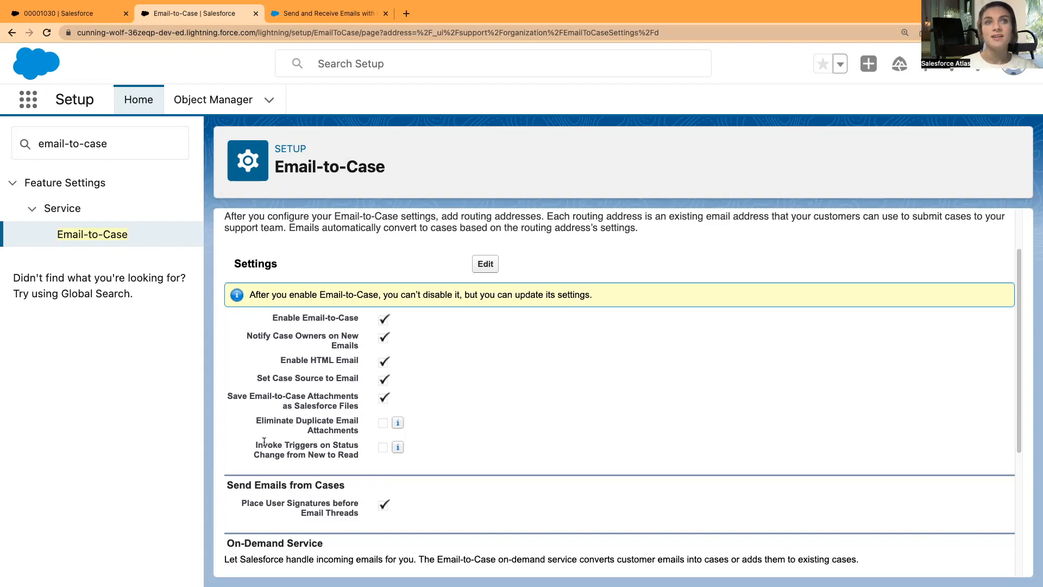
pyautogui.scroll(-3)
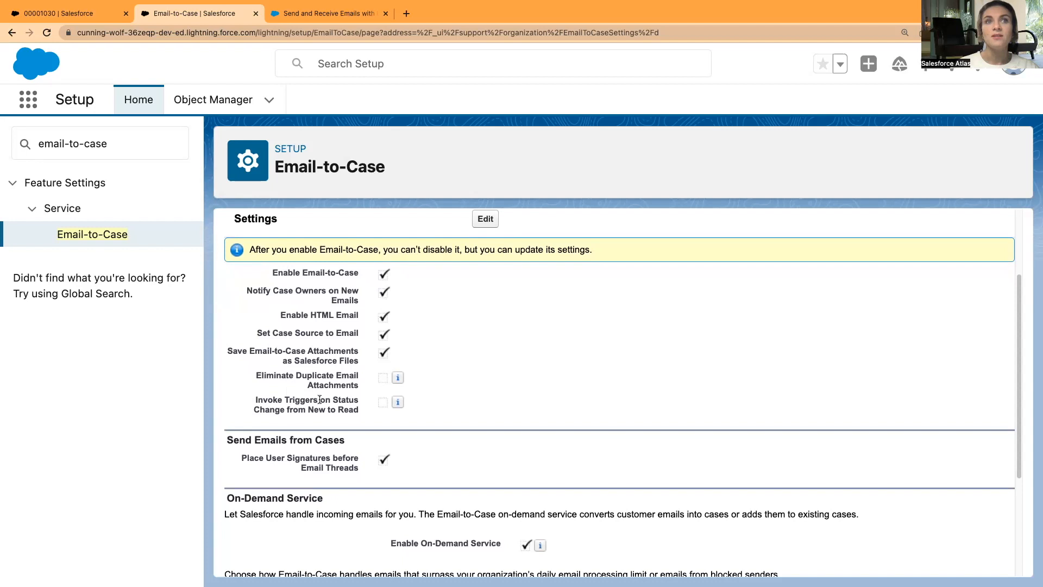
pyautogui.moveTo(398, 377)
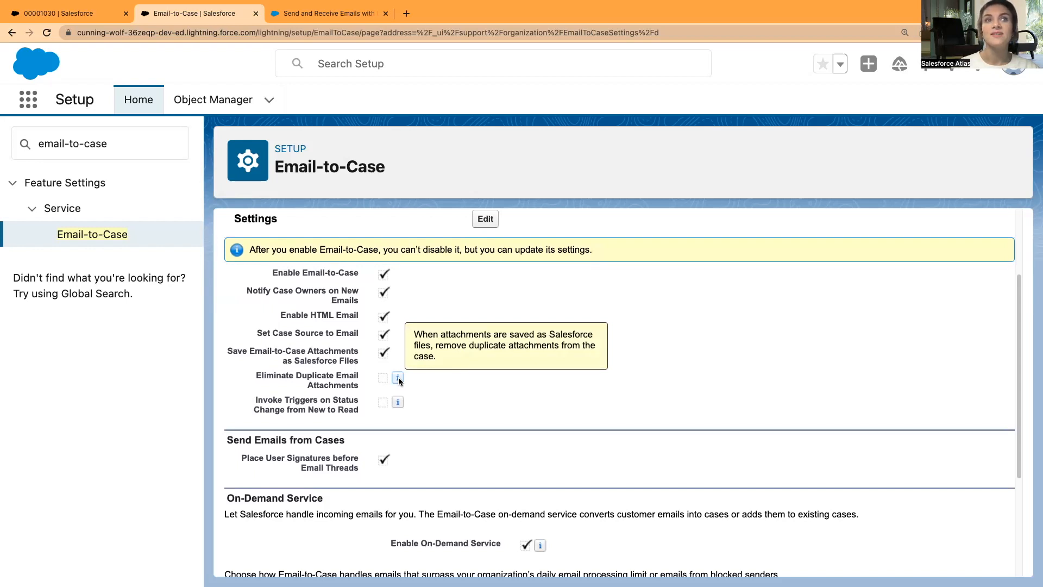
pyautogui.moveTo(335, 349)
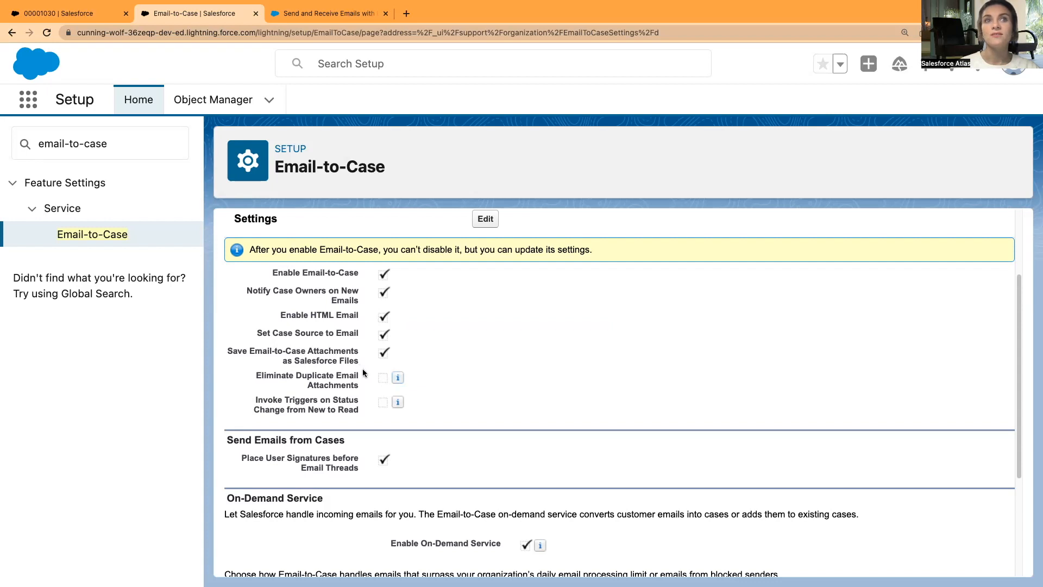
pyautogui.moveTo(370, 372)
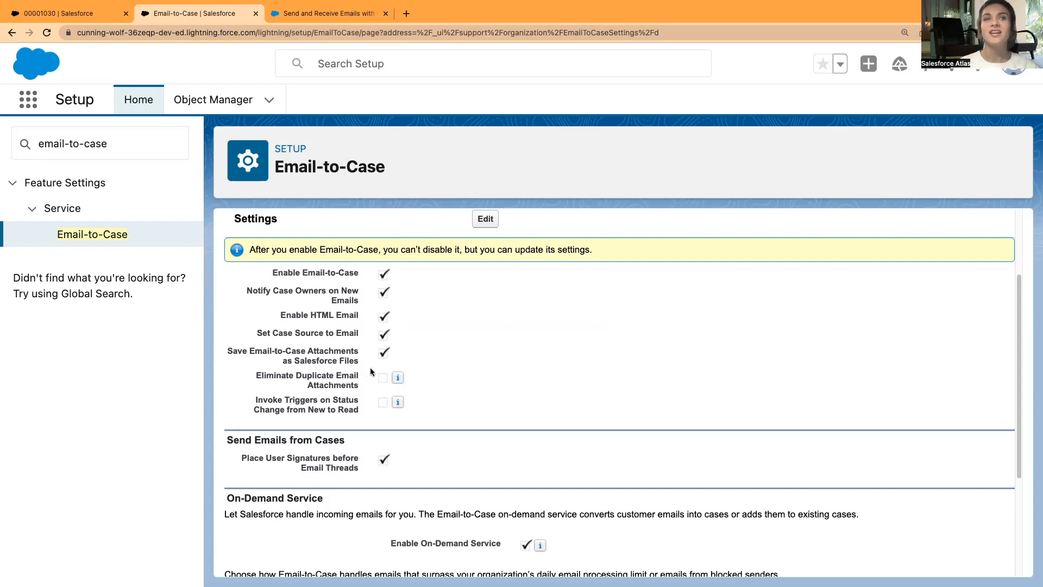
pyautogui.moveTo(903, 330)
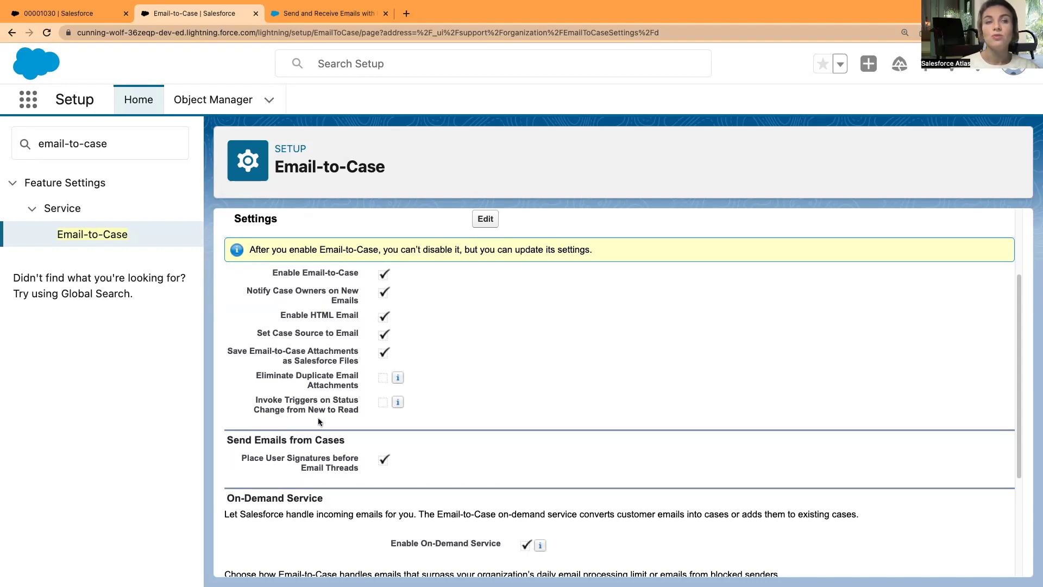
pyautogui.moveTo(397, 402)
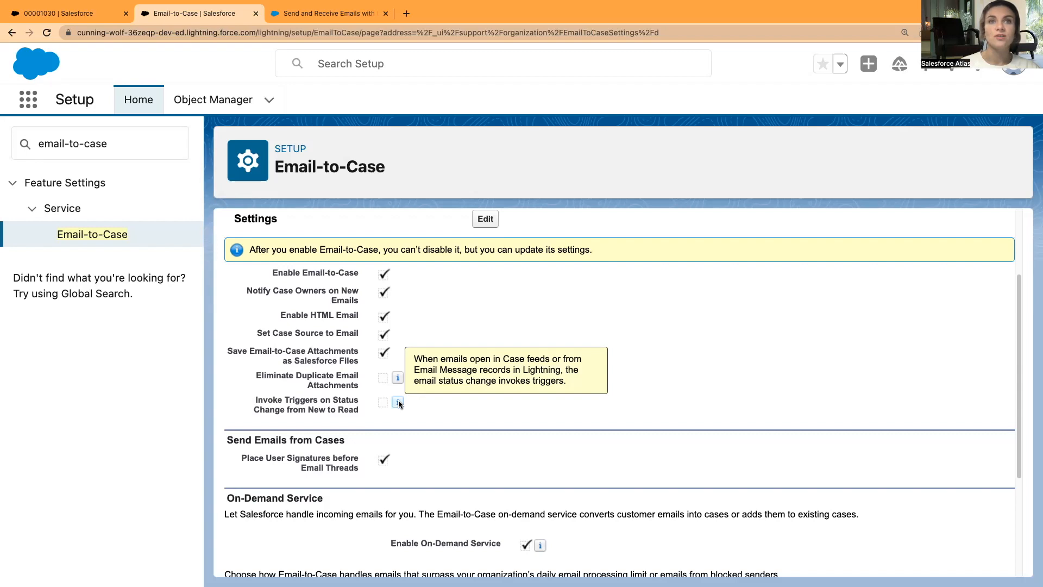
pyautogui.click(63, 13)
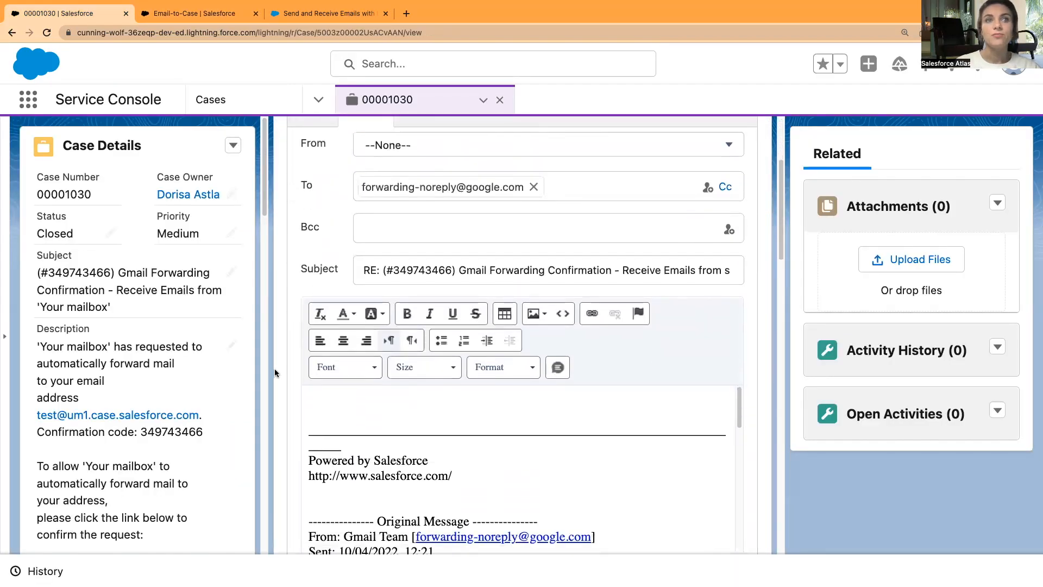
pyautogui.scroll(3)
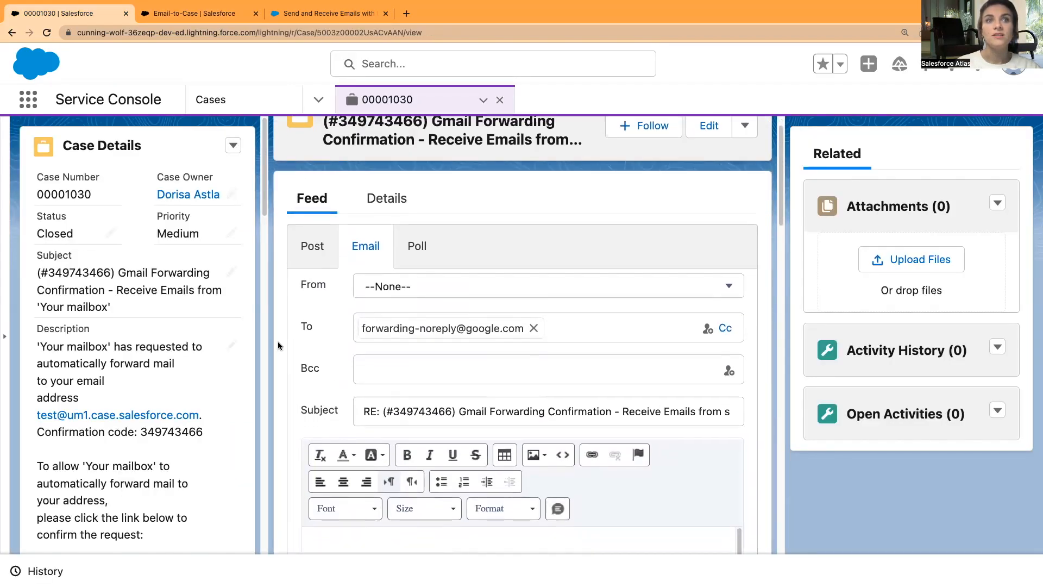
pyautogui.scroll(-3)
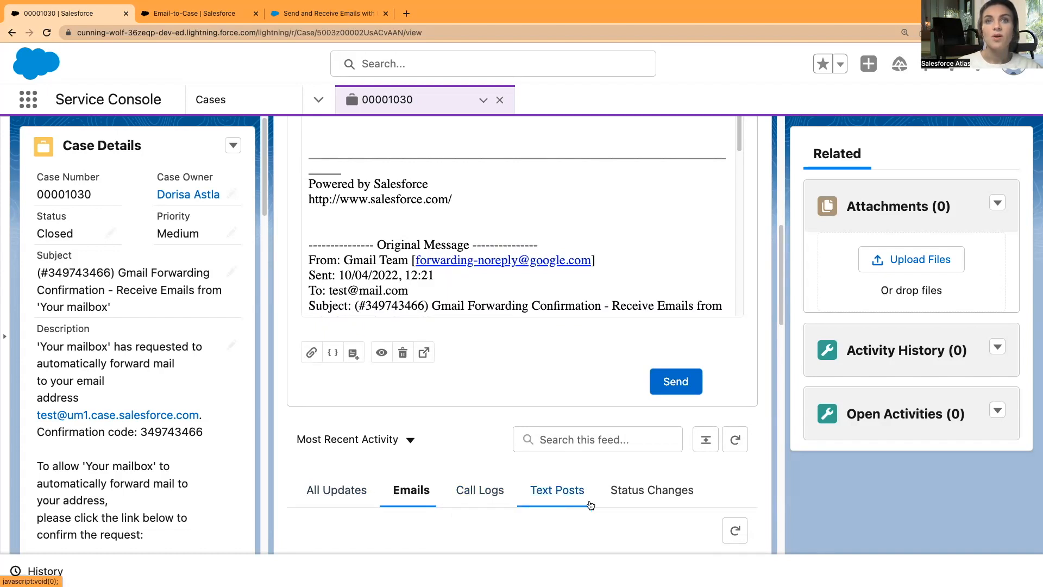
pyautogui.moveTo(395, 507)
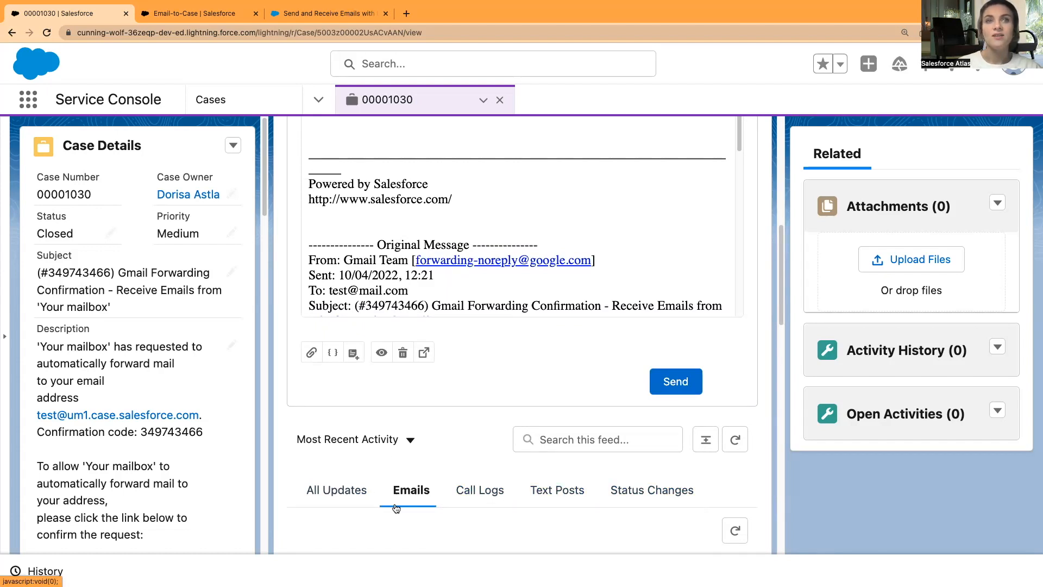
pyautogui.scroll(-3)
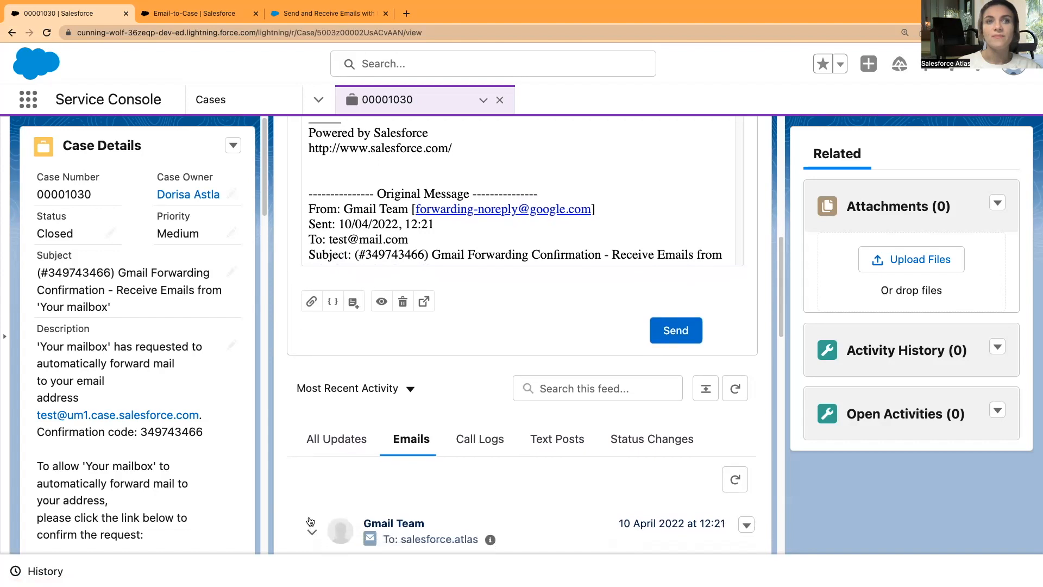
pyautogui.scroll(3)
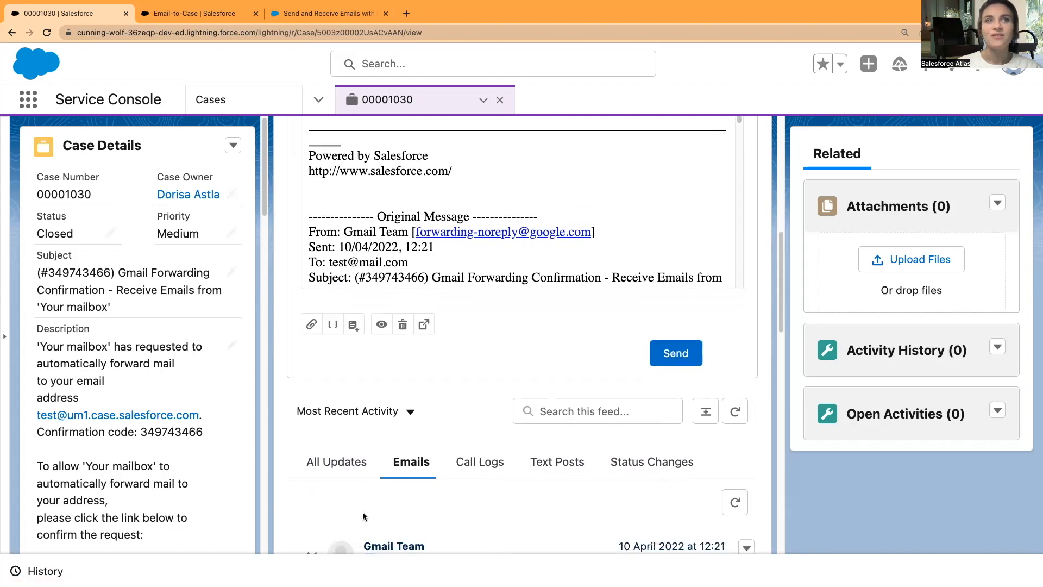
pyautogui.click(198, 13)
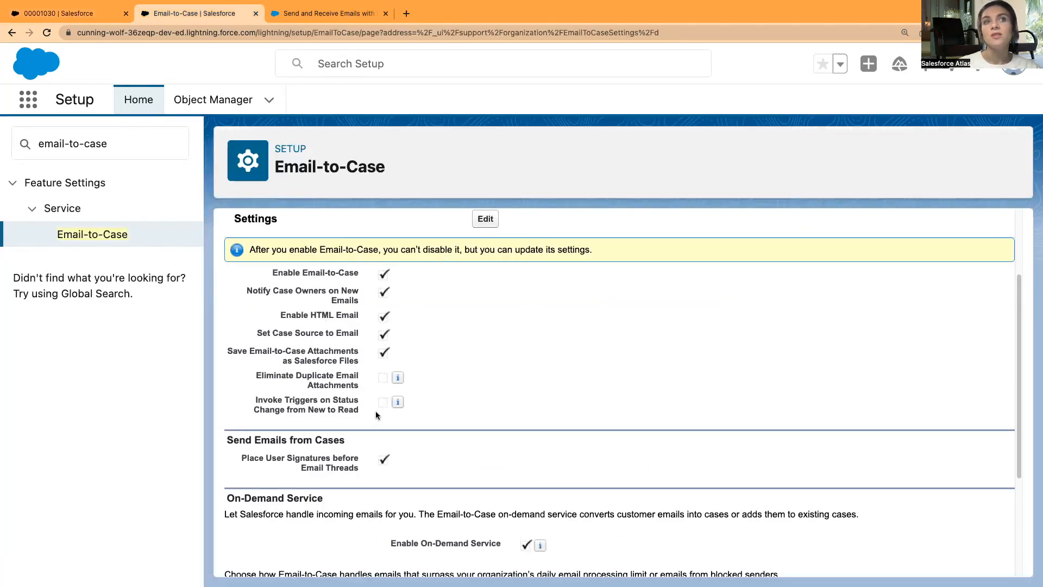
pyautogui.moveTo(315, 420)
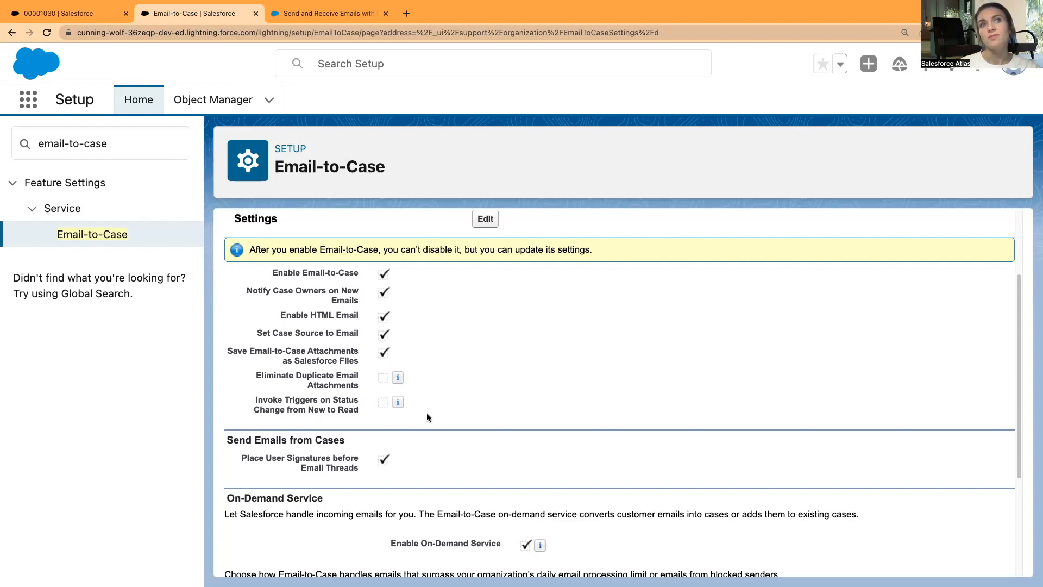
pyautogui.moveTo(372, 419)
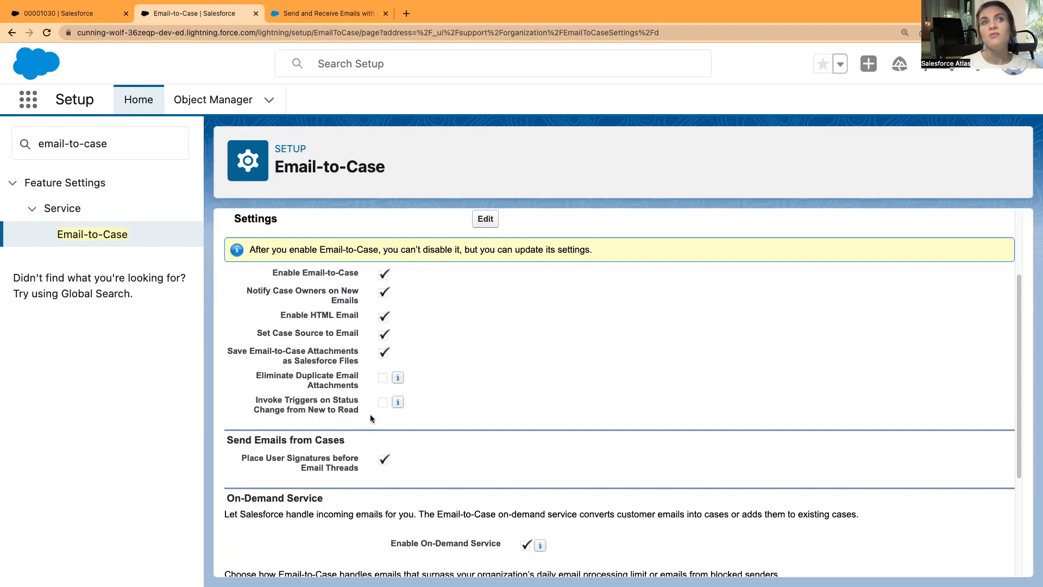
pyautogui.scroll(-3)
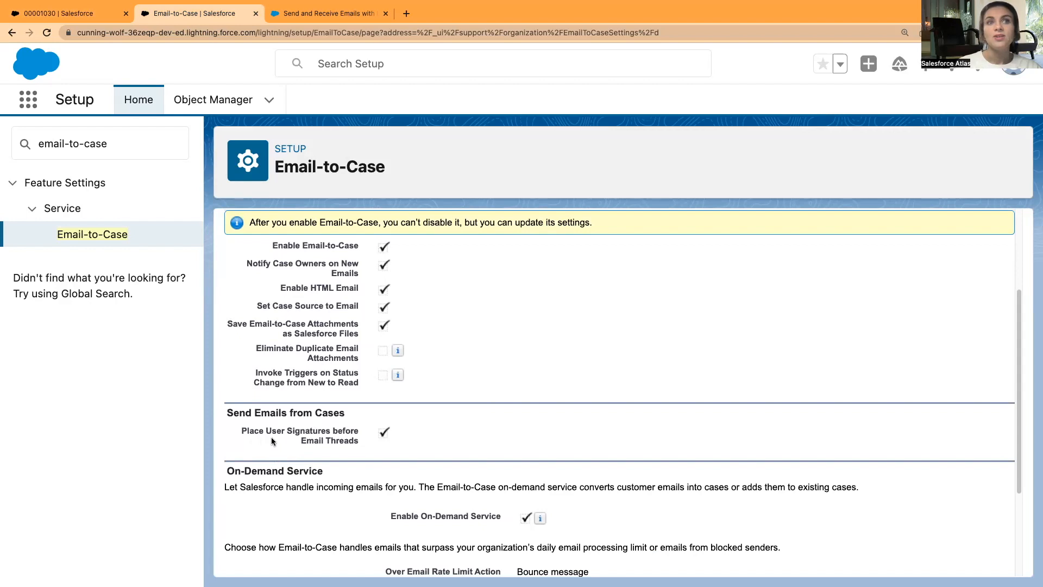
pyautogui.moveTo(328, 464)
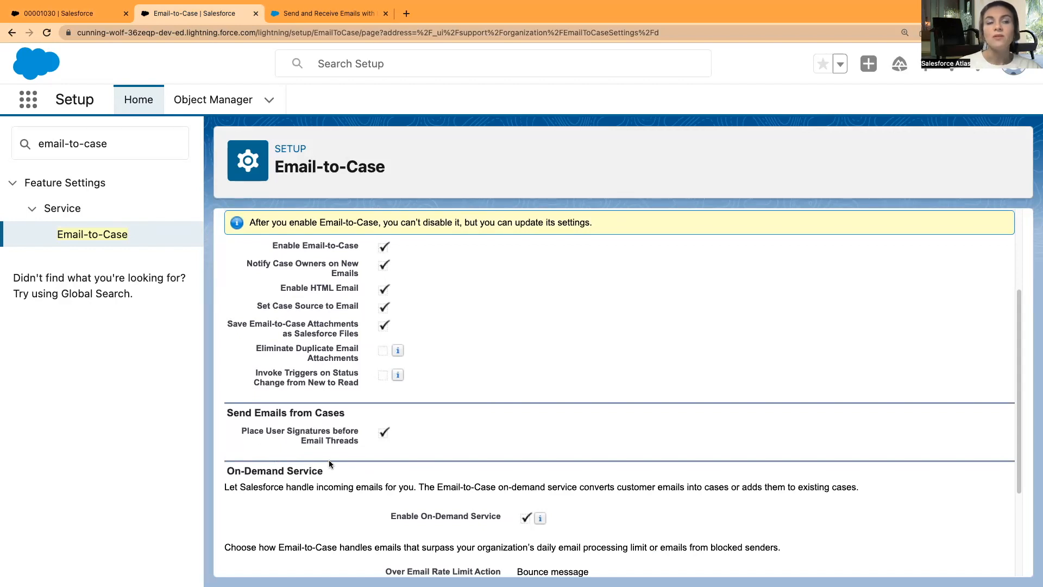
pyautogui.moveTo(280, 447)
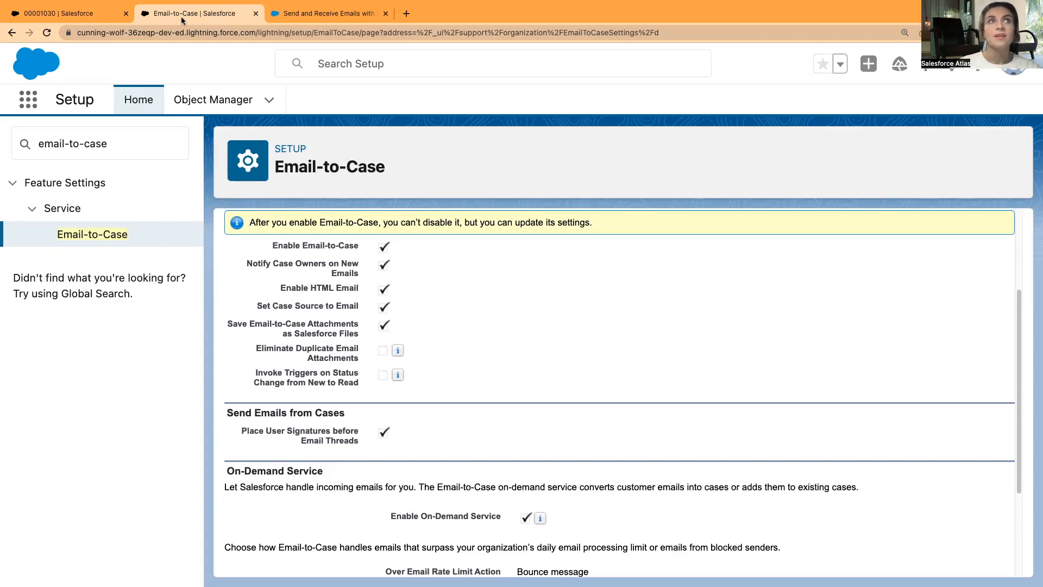
# Step: Show case 00001030's reply email to the Gmail forwarding address, entering 'cdcdscsd' in the composer
pyautogui.click(60, 13)
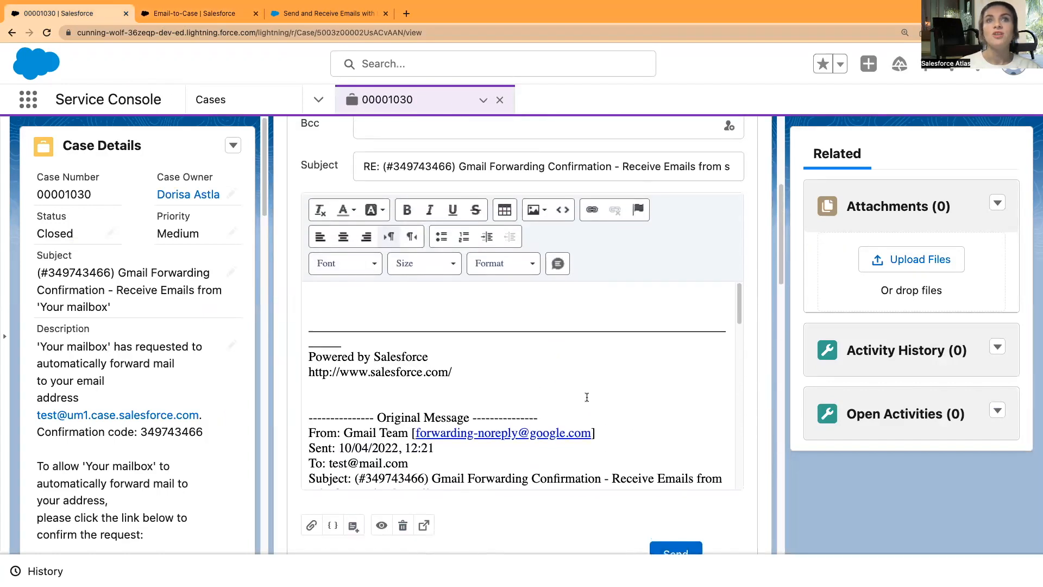
pyautogui.scroll(3)
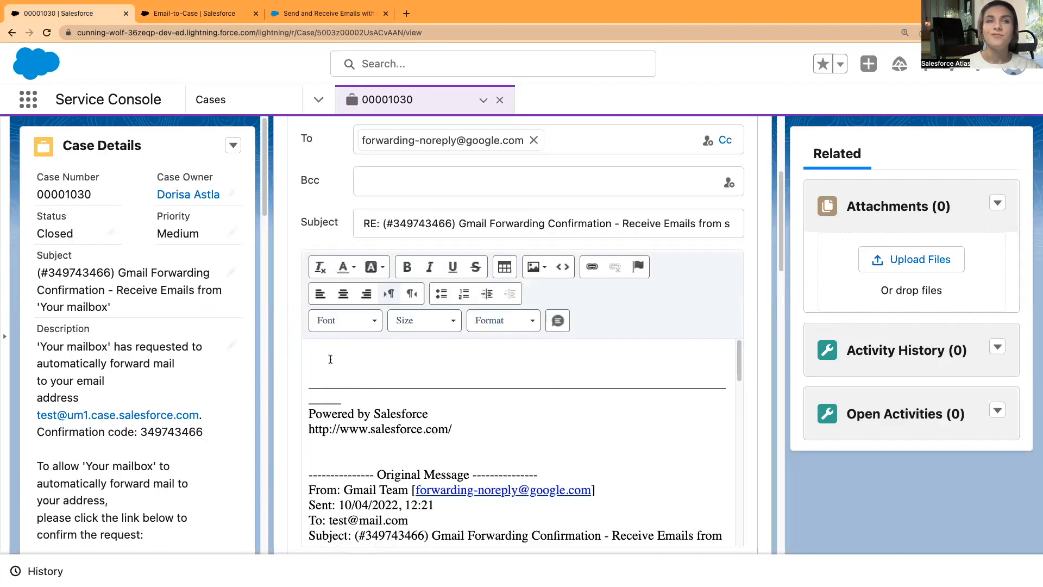
pyautogui.write('cdcdscsd')
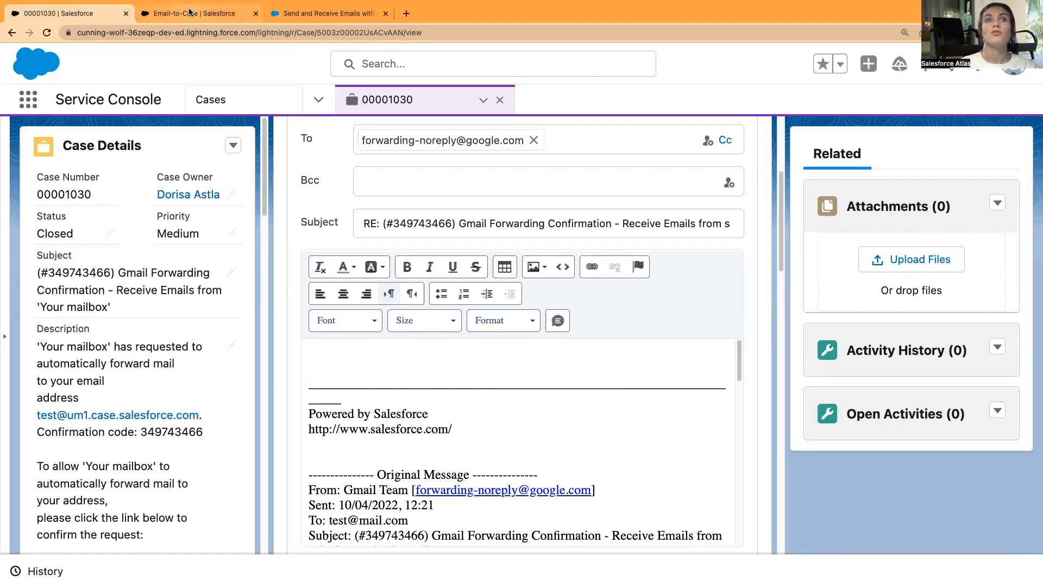
# Step: Return to the Email-to-Case settings at the On-Demand Service bounce and discard actions
pyautogui.click(193, 13)
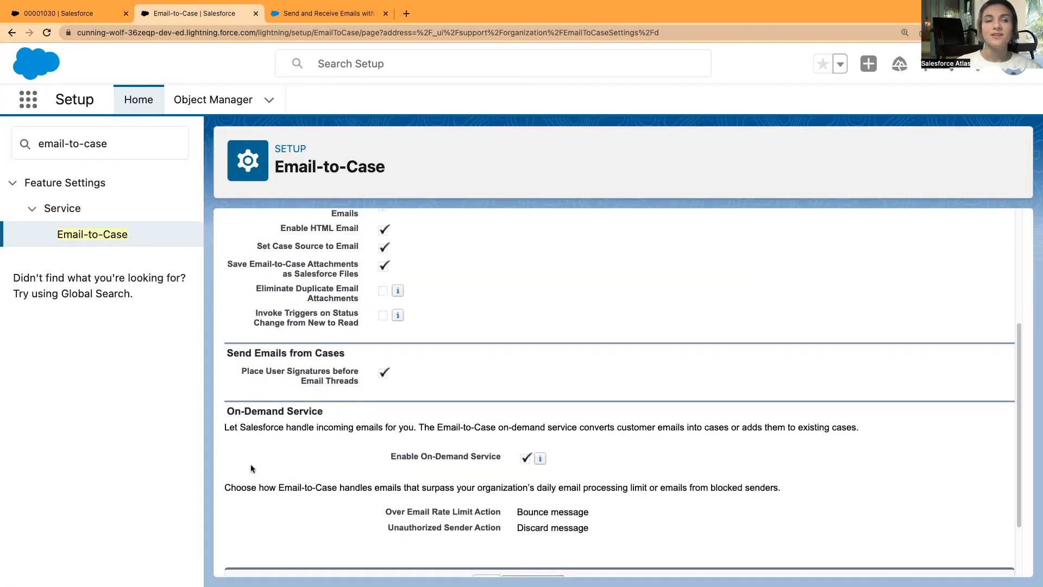
pyautogui.moveTo(327, 467)
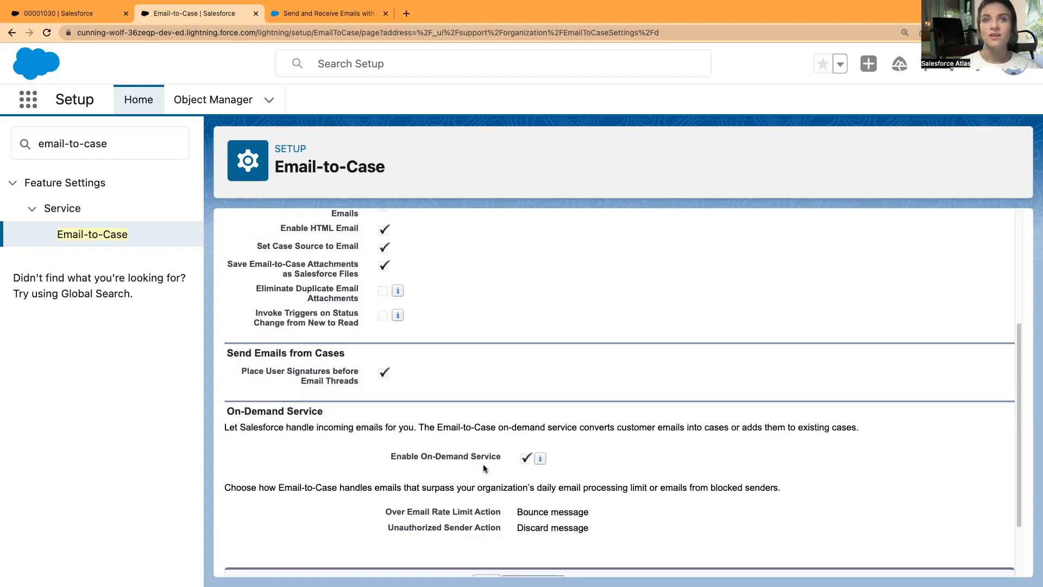
pyautogui.moveTo(374, 463)
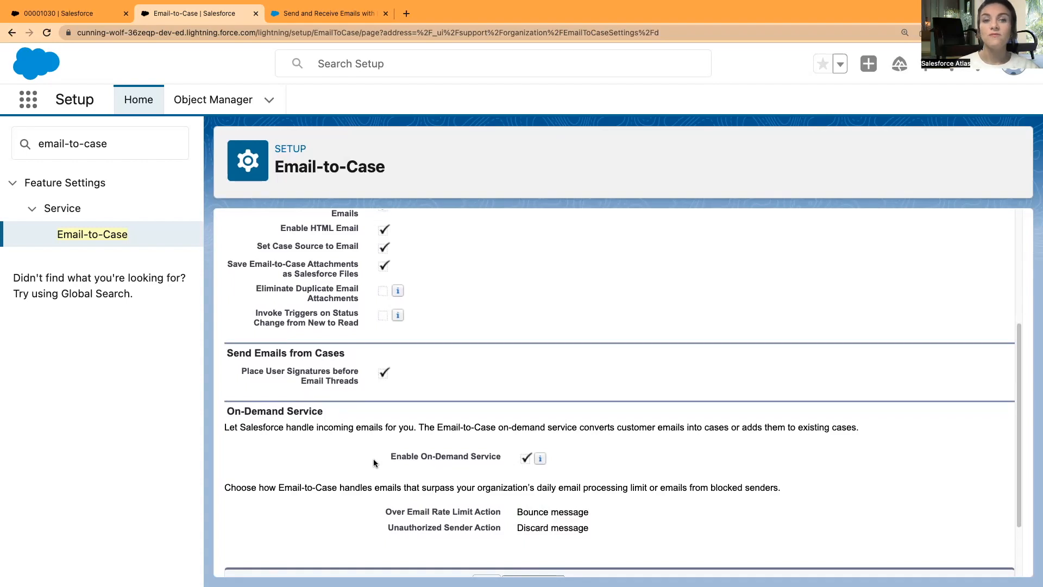
pyautogui.moveTo(460, 444)
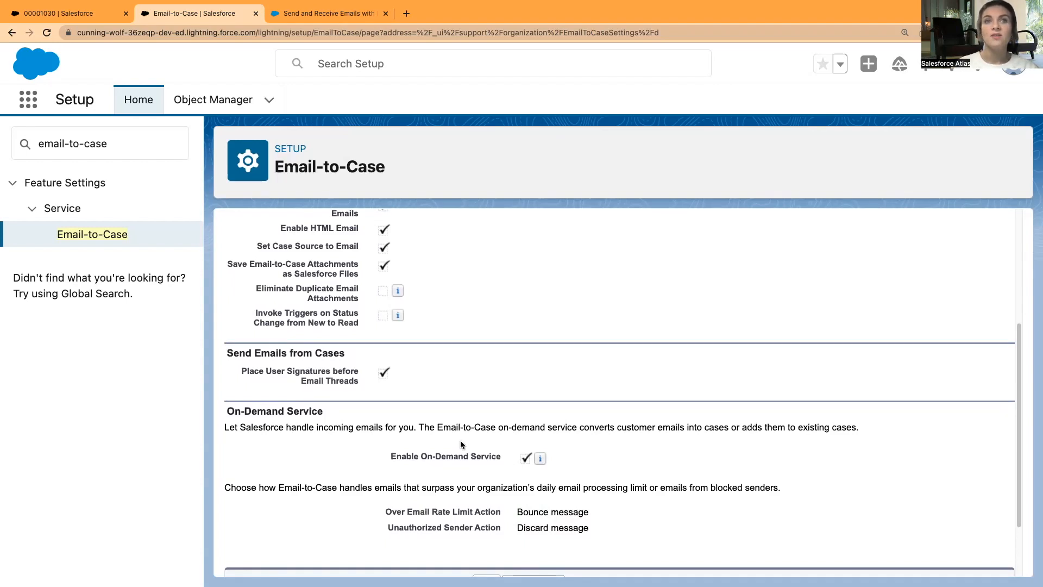
pyautogui.moveTo(632, 444)
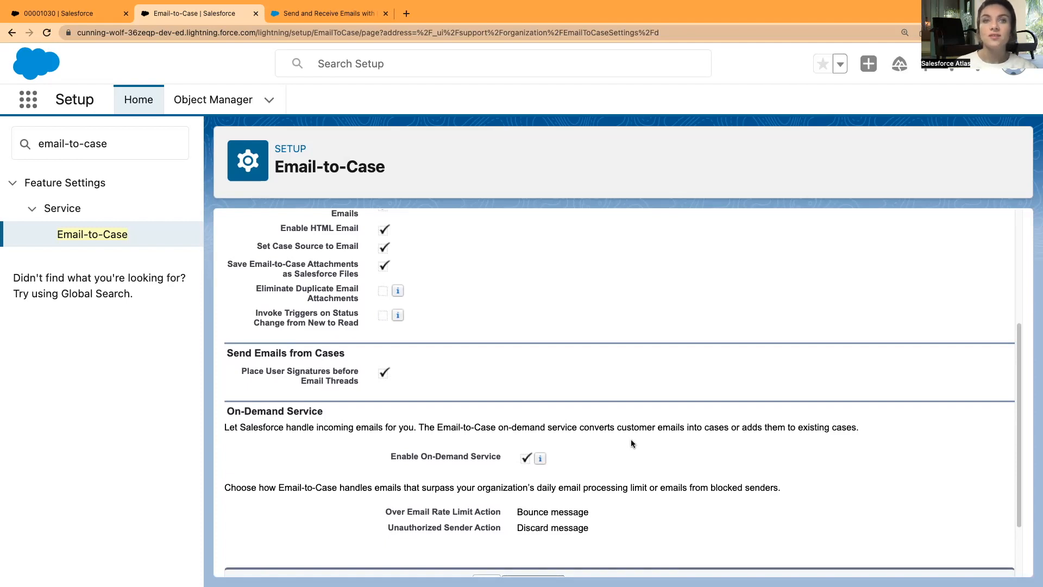
pyautogui.moveTo(573, 548)
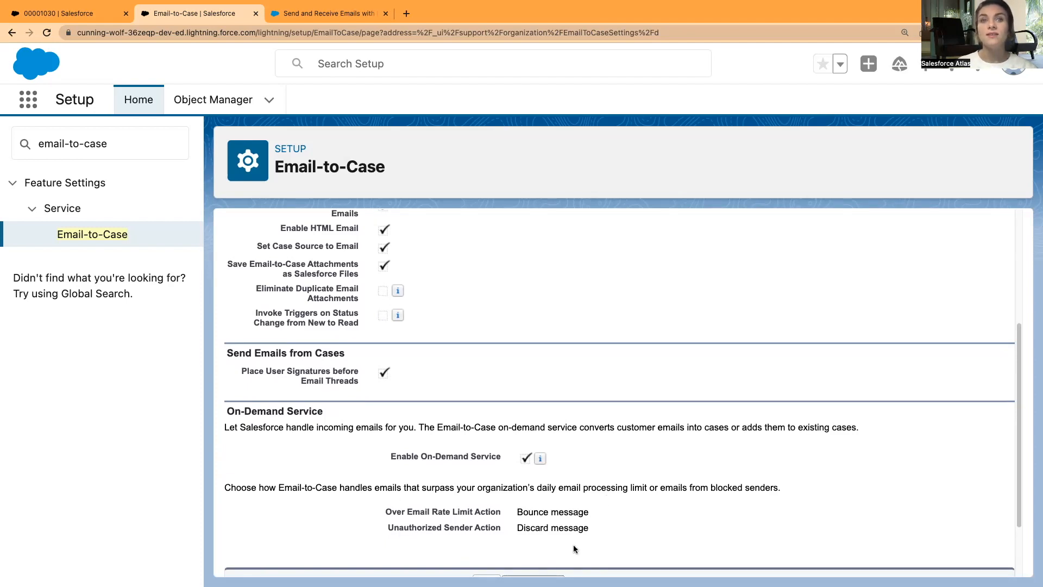
pyautogui.scroll(-3)
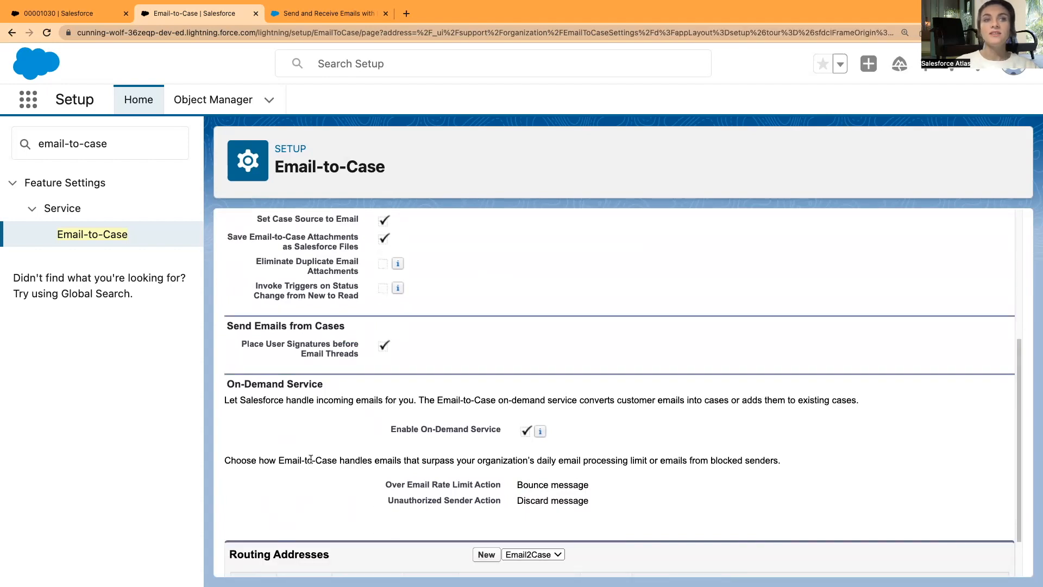
pyautogui.moveTo(272, 567)
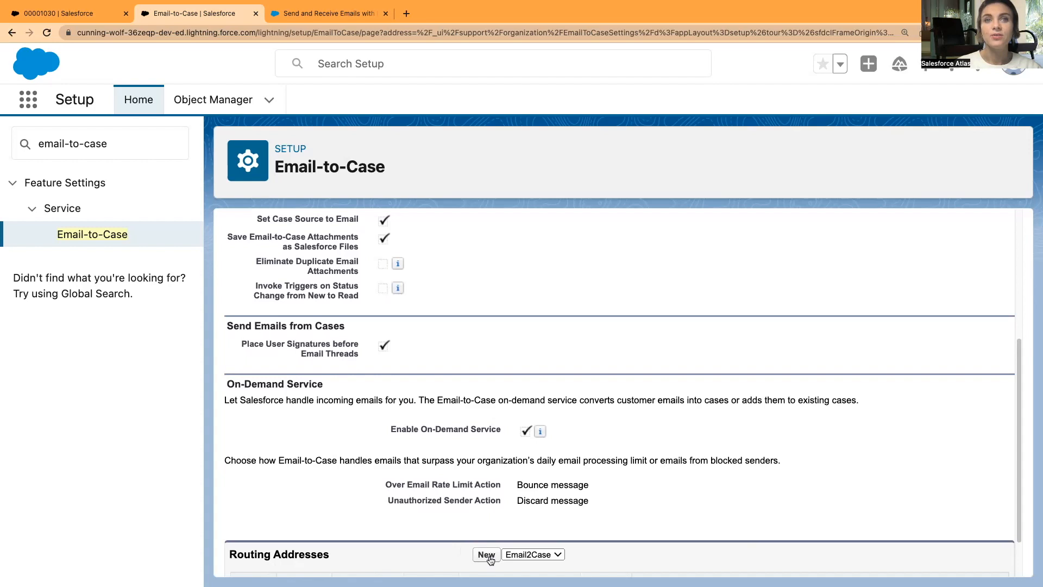
pyautogui.moveTo(439, 557)
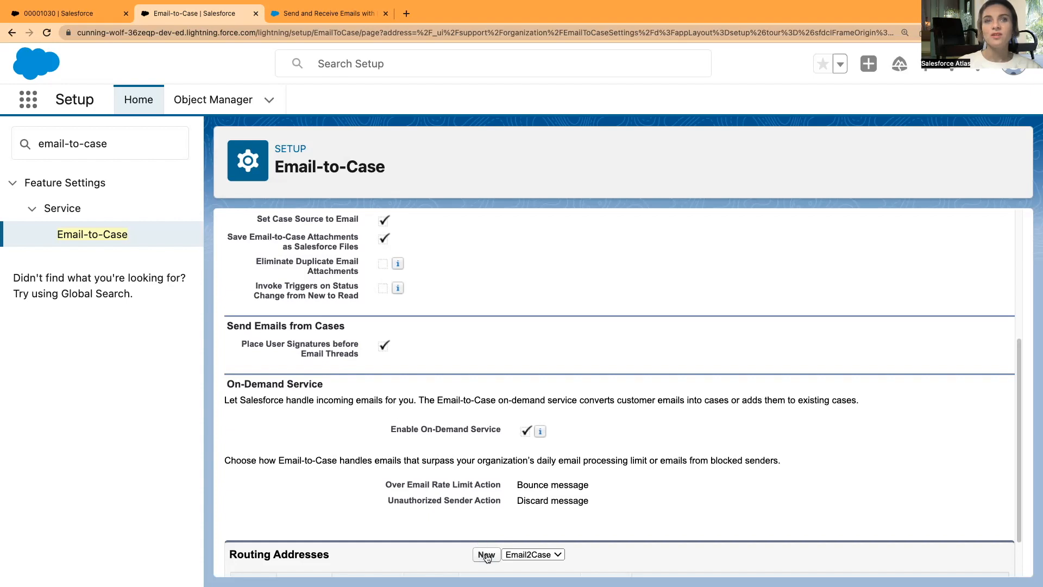
# Step: Start a new Email2Case routing address, leaving the form's name and email fields empty
pyautogui.click(485, 554)
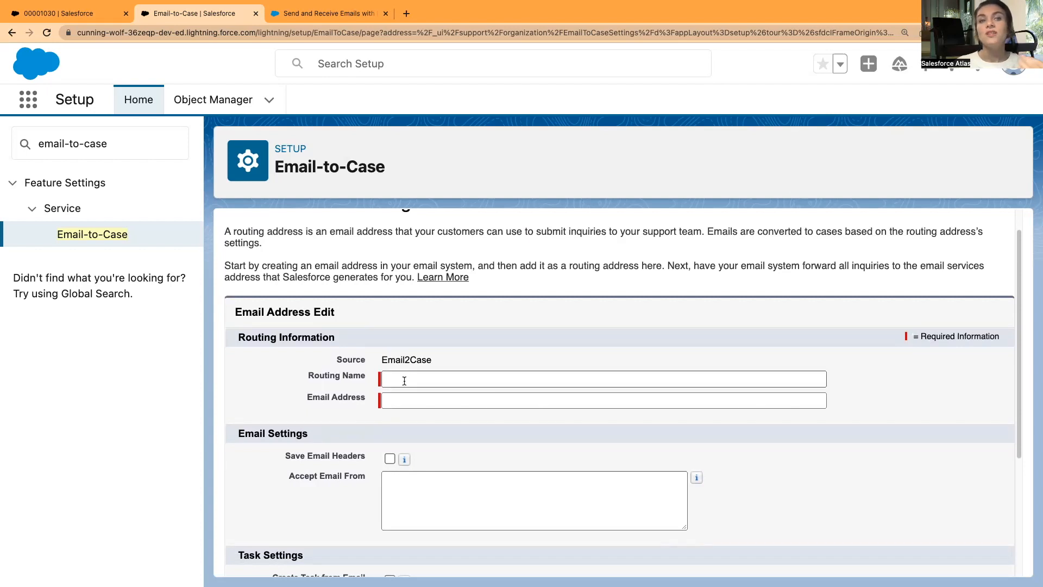
pyautogui.moveTo(307, 412)
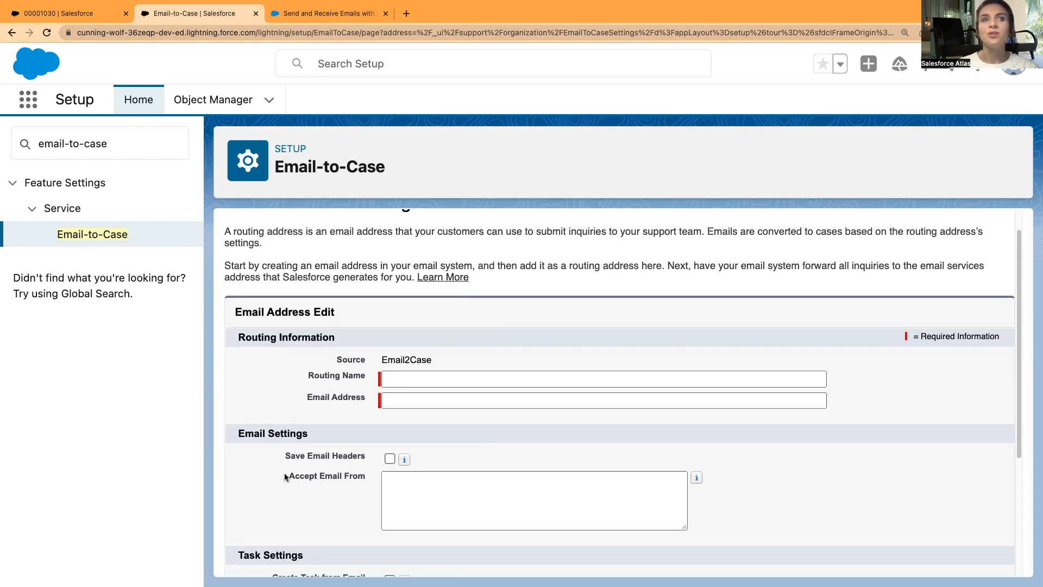
pyautogui.moveTo(333, 512)
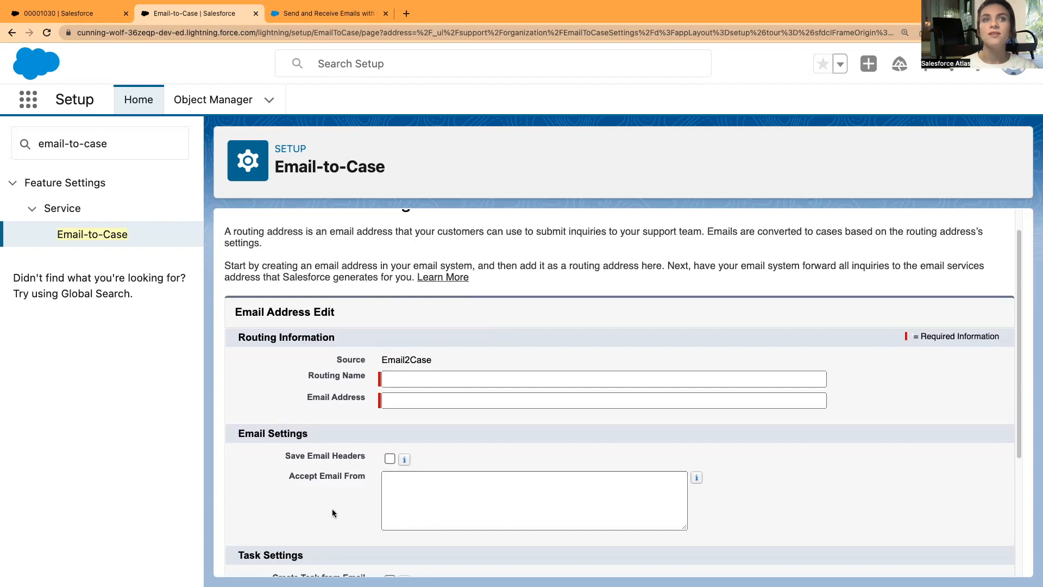
pyautogui.moveTo(325, 515)
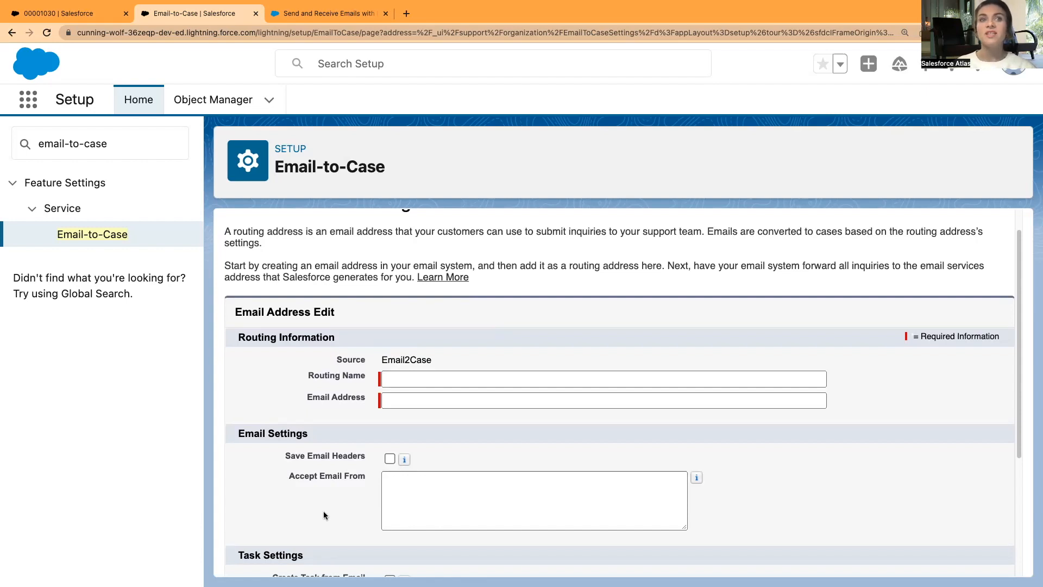
pyautogui.moveTo(701, 470)
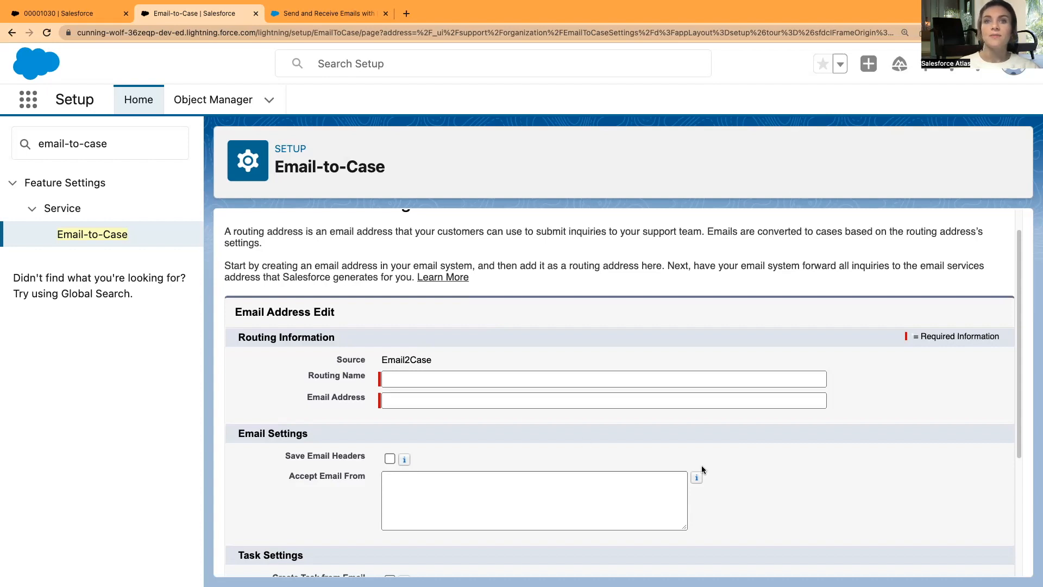
pyautogui.moveTo(696, 478)
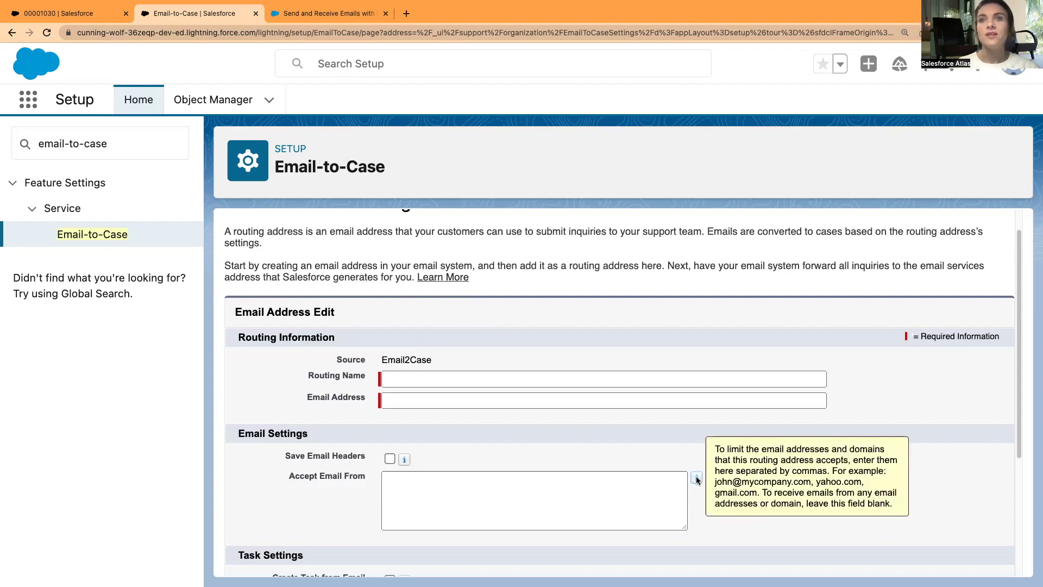
pyautogui.moveTo(690, 454)
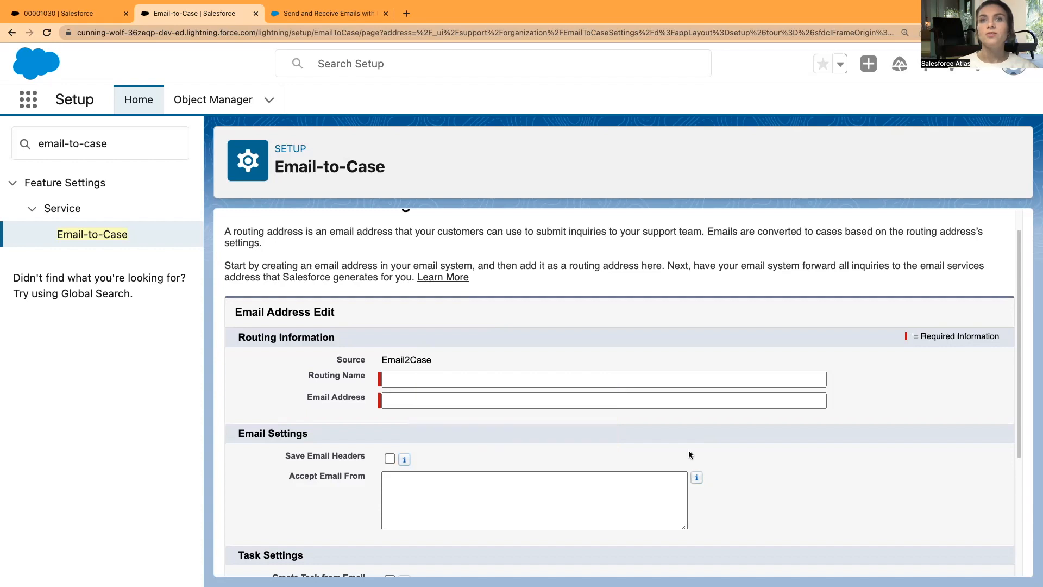
pyautogui.scroll(-3)
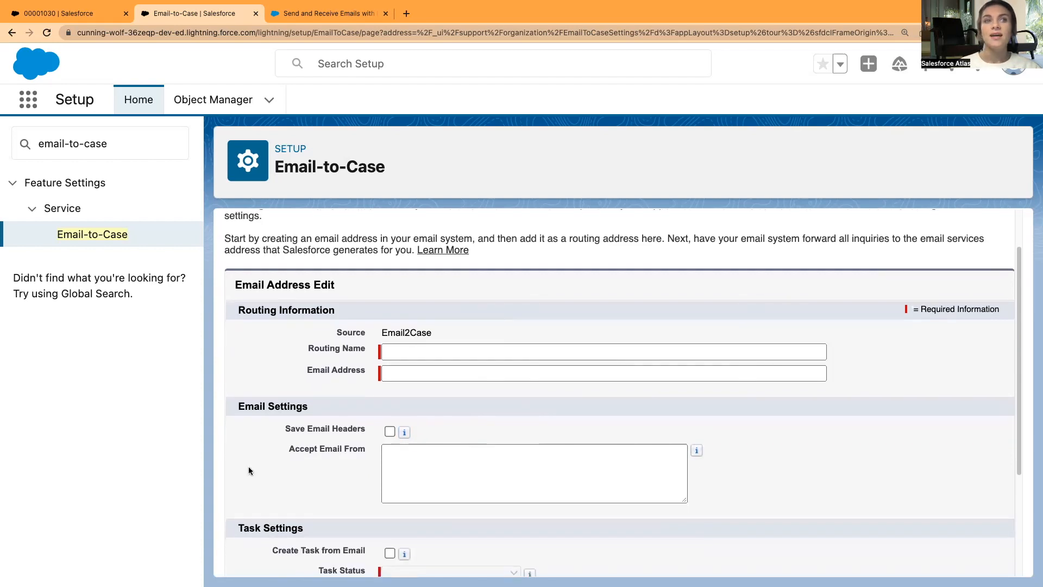
pyautogui.scroll(-3)
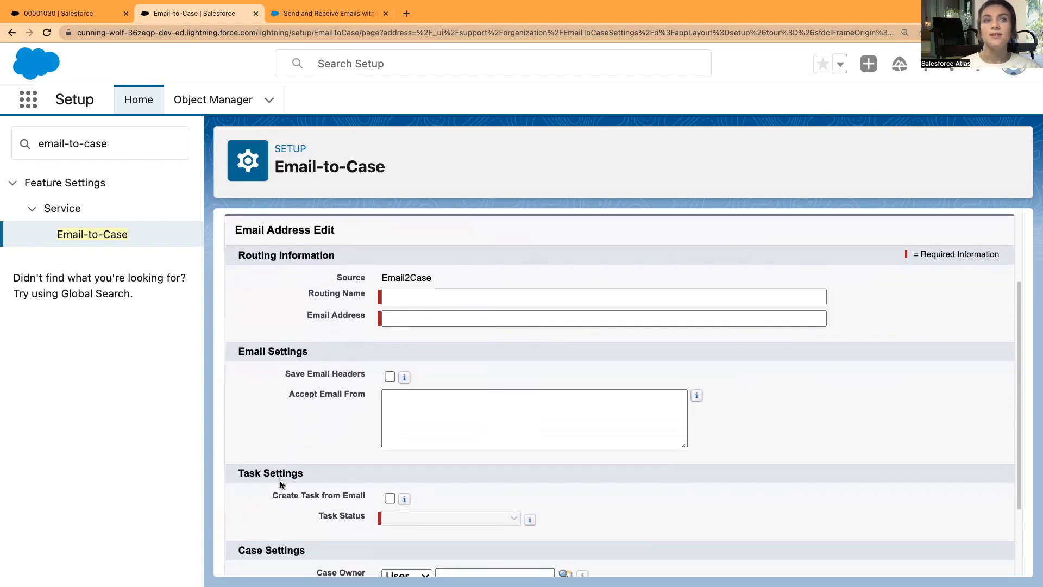
pyautogui.scroll(-3)
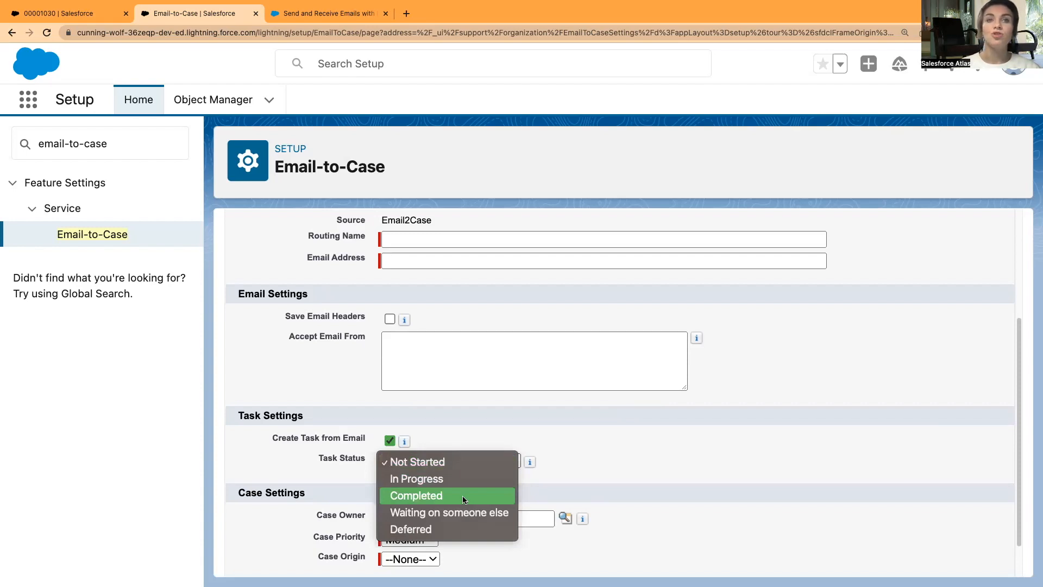
pyautogui.click(417, 461)
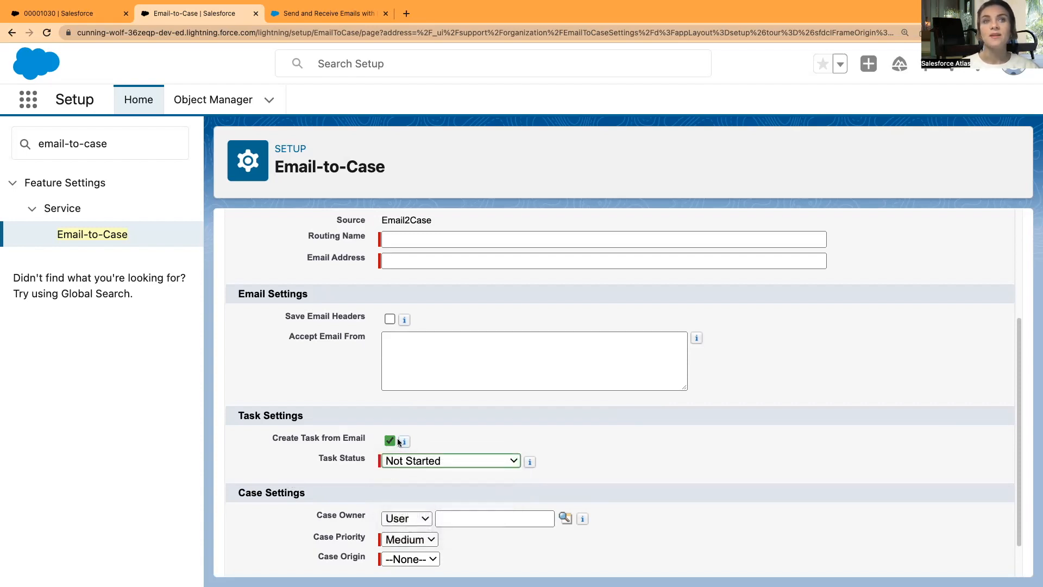
pyautogui.click(390, 440)
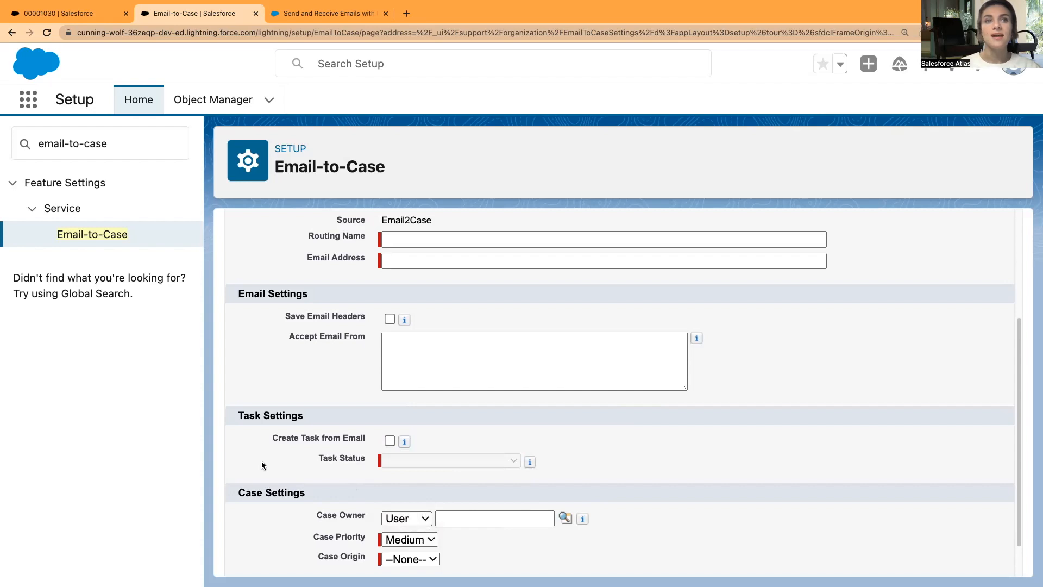
# Step: Set Case Owner to Queue, keep priority Medium, and set Case Origin to Email
pyautogui.scroll(-3)
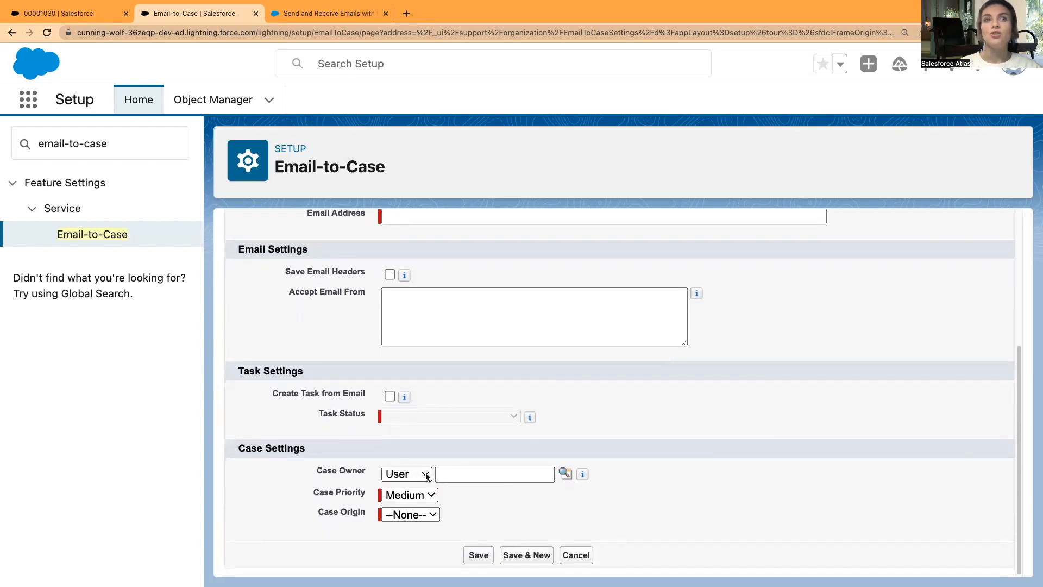
pyautogui.moveTo(425, 473)
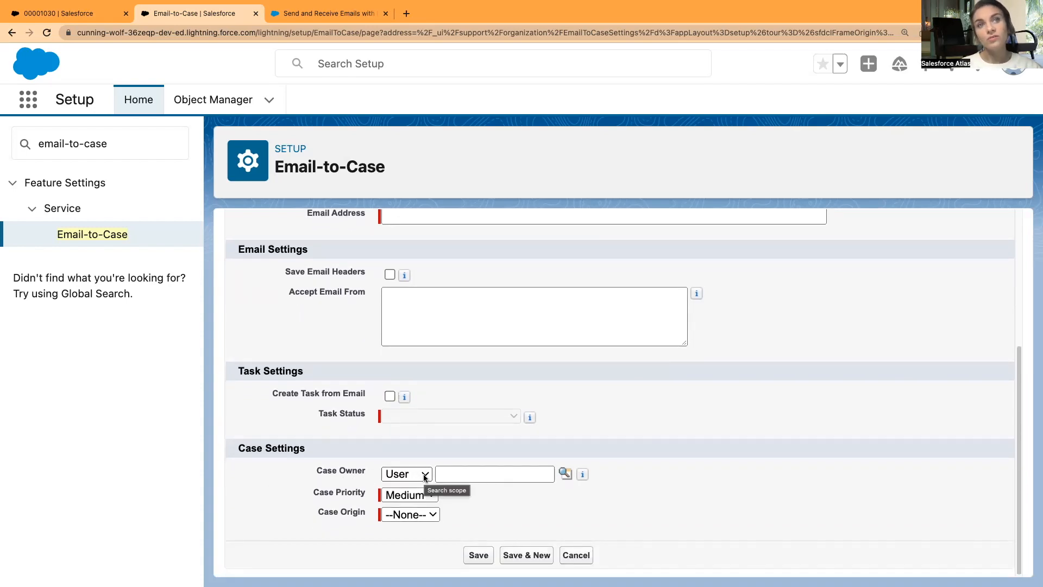
pyautogui.click(406, 473)
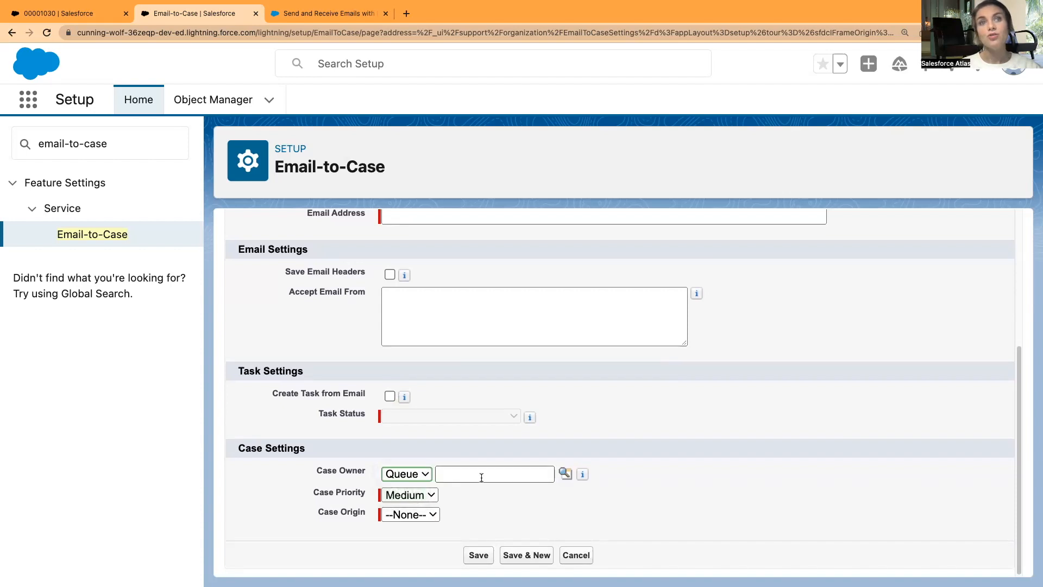
pyautogui.click(410, 494)
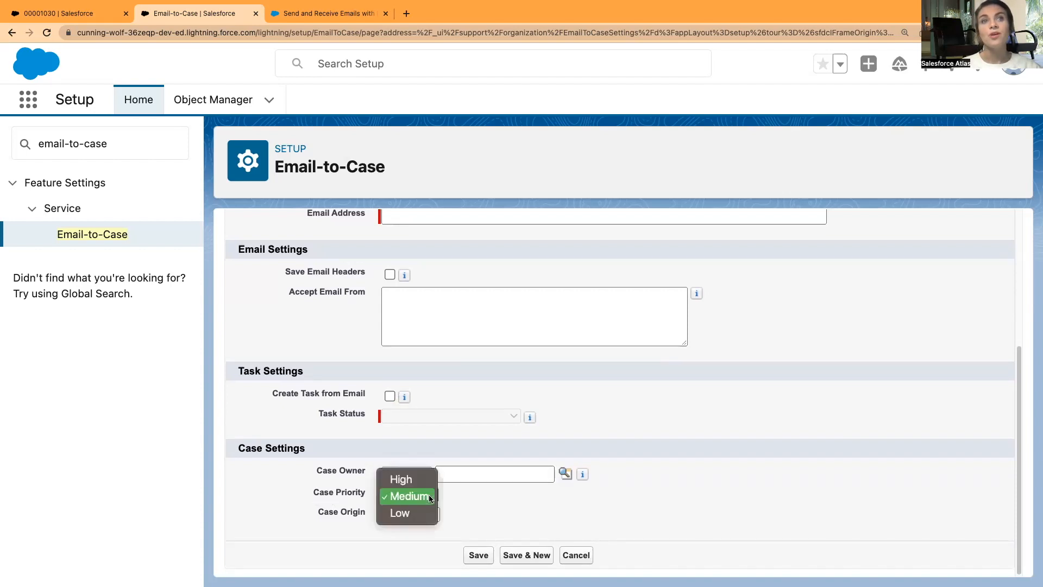
pyautogui.moveTo(539, 514)
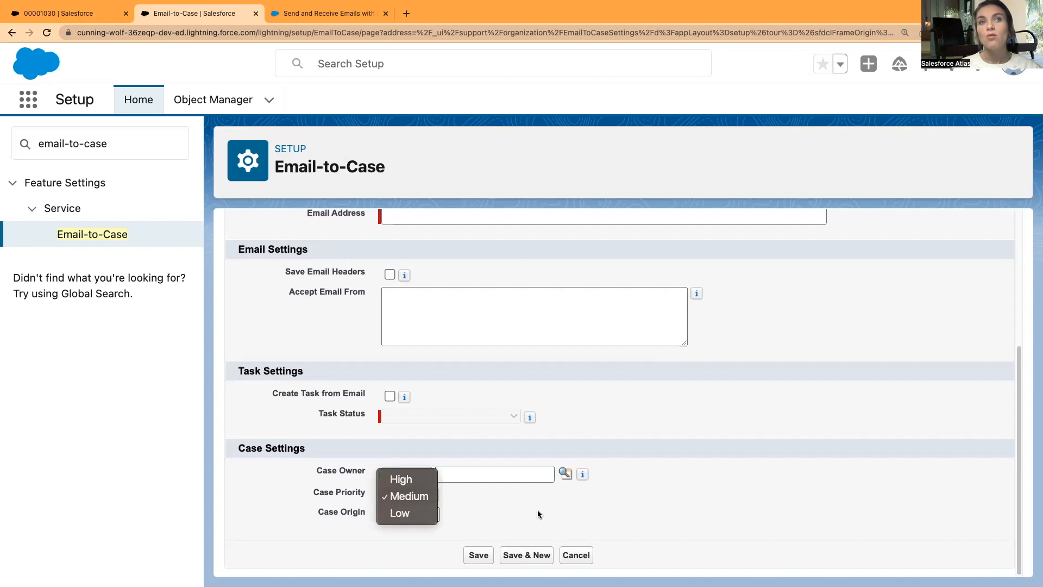
pyautogui.click(409, 512)
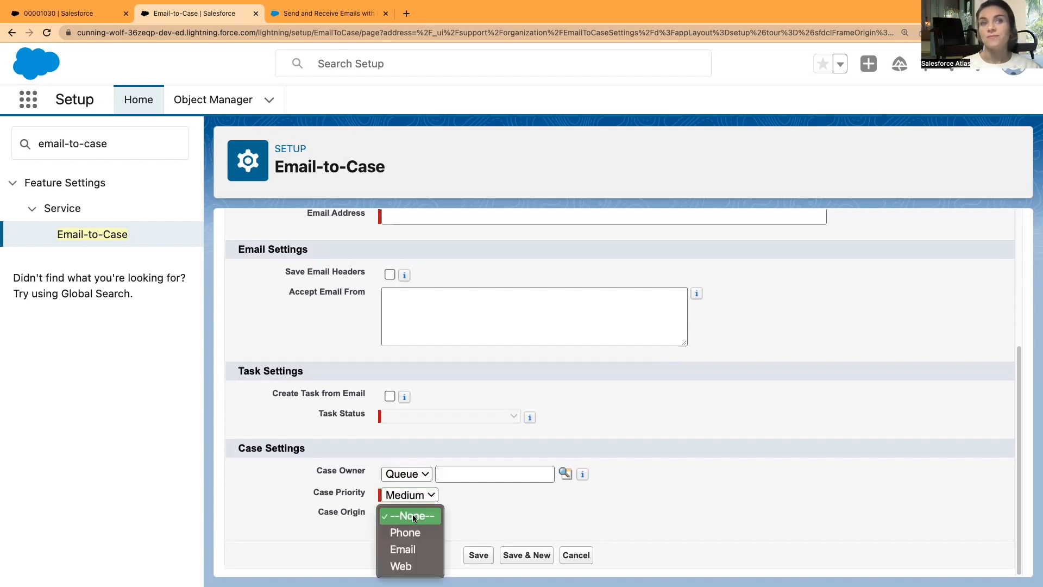
pyautogui.click(402, 548)
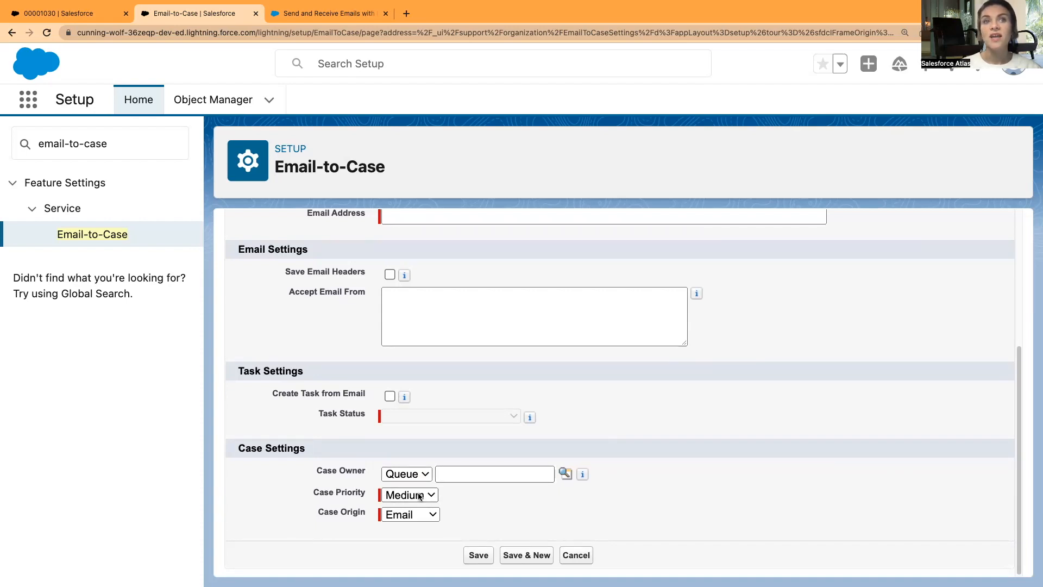
pyautogui.moveTo(399, 540)
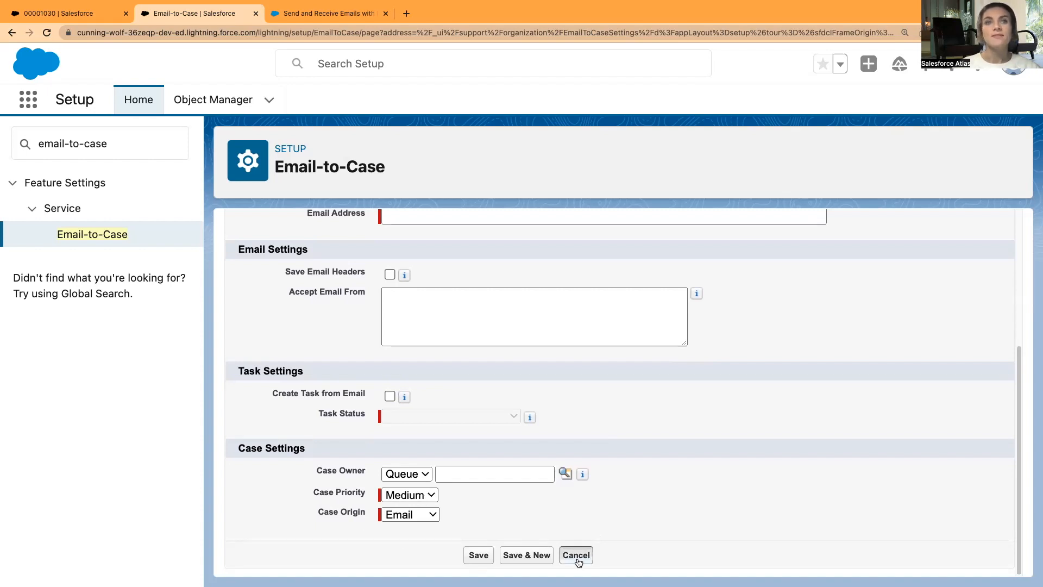
# Step: Cancel the unsaved routing address form and return to the Routing Addresses section
pyautogui.click(574, 555)
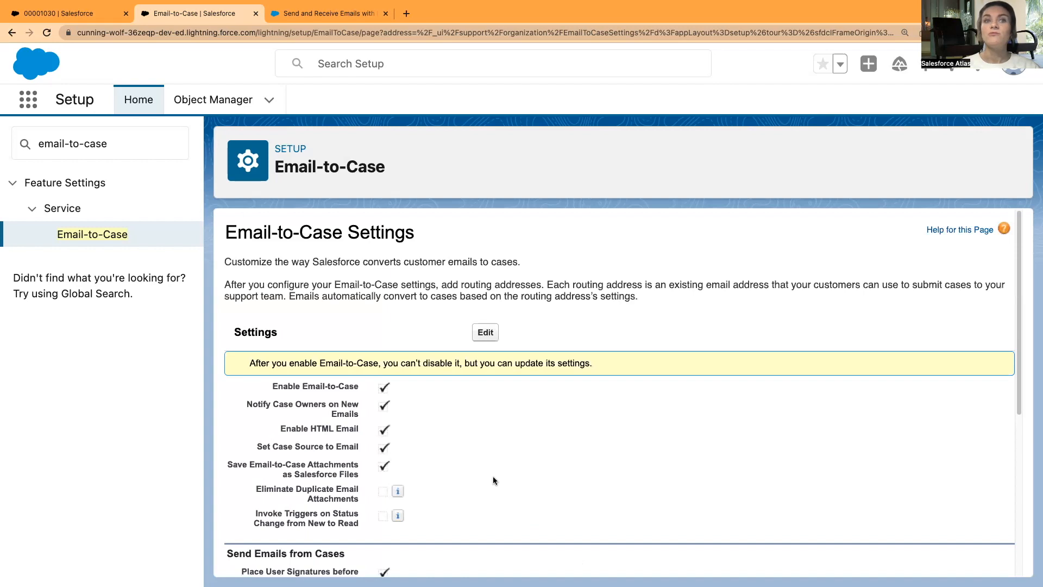
pyautogui.scroll(-3)
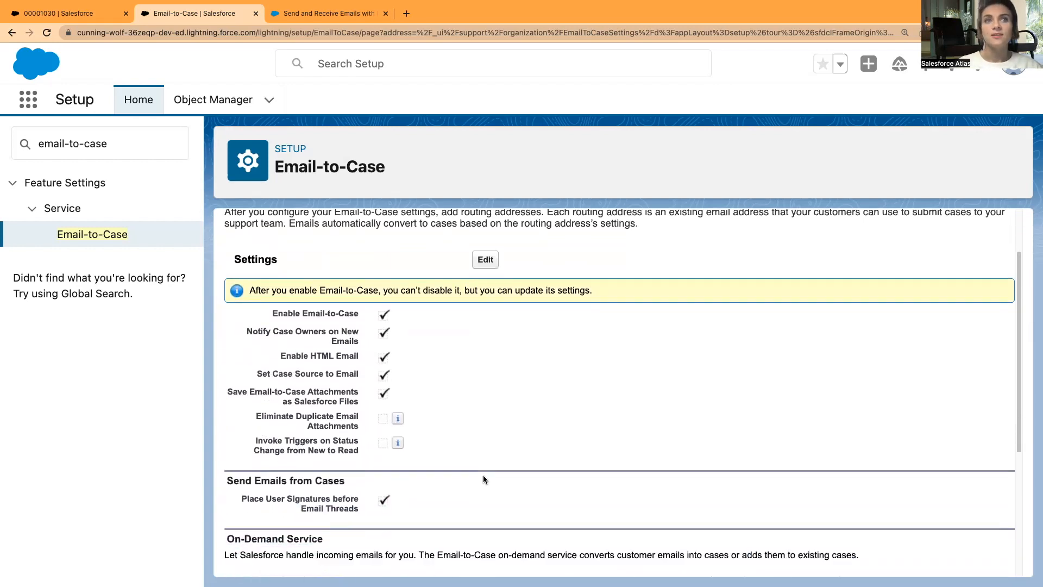
pyautogui.scroll(-3)
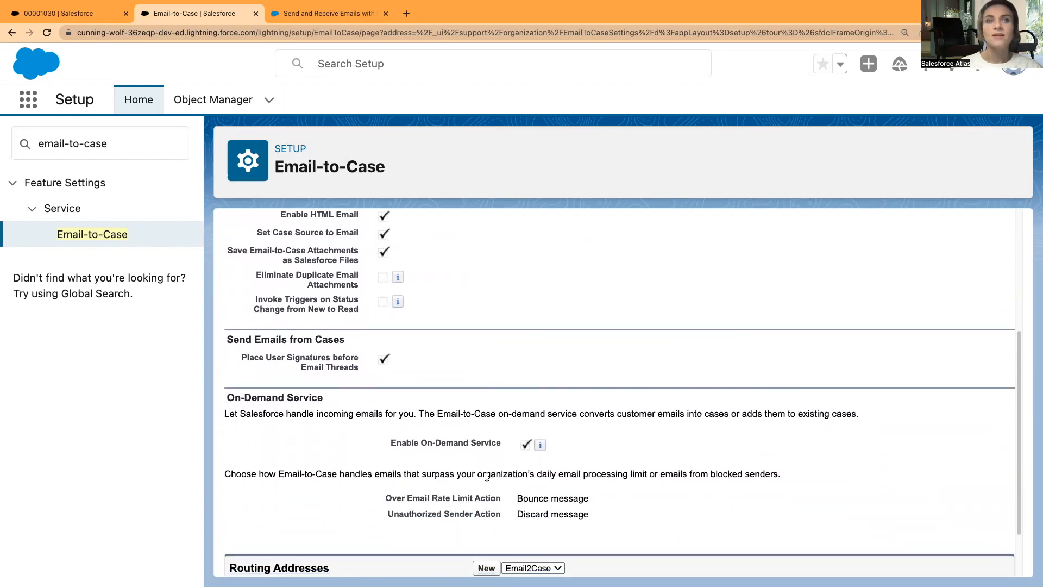
pyautogui.scroll(3)
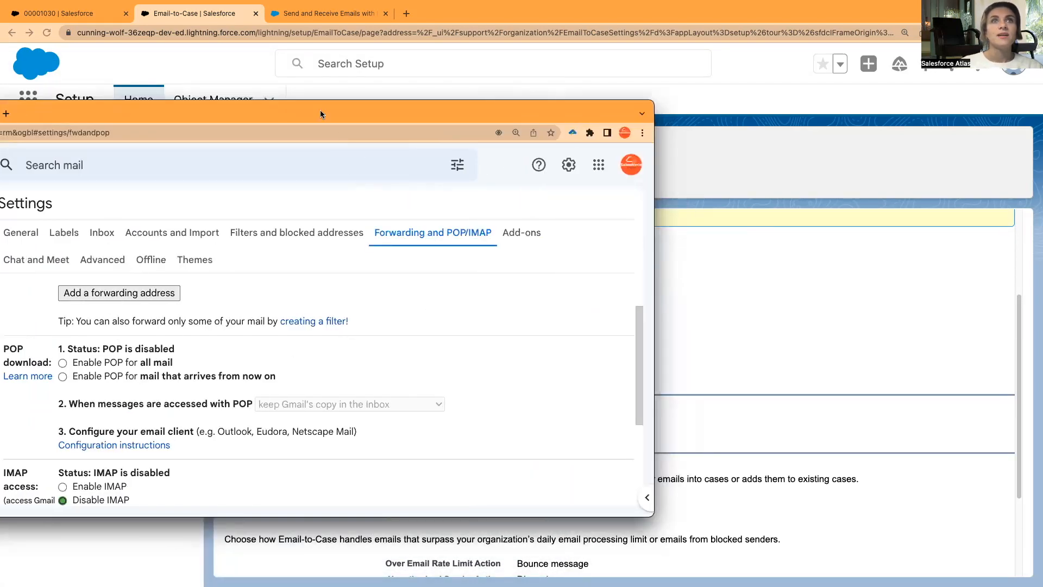
pyautogui.moveTo(236, 291)
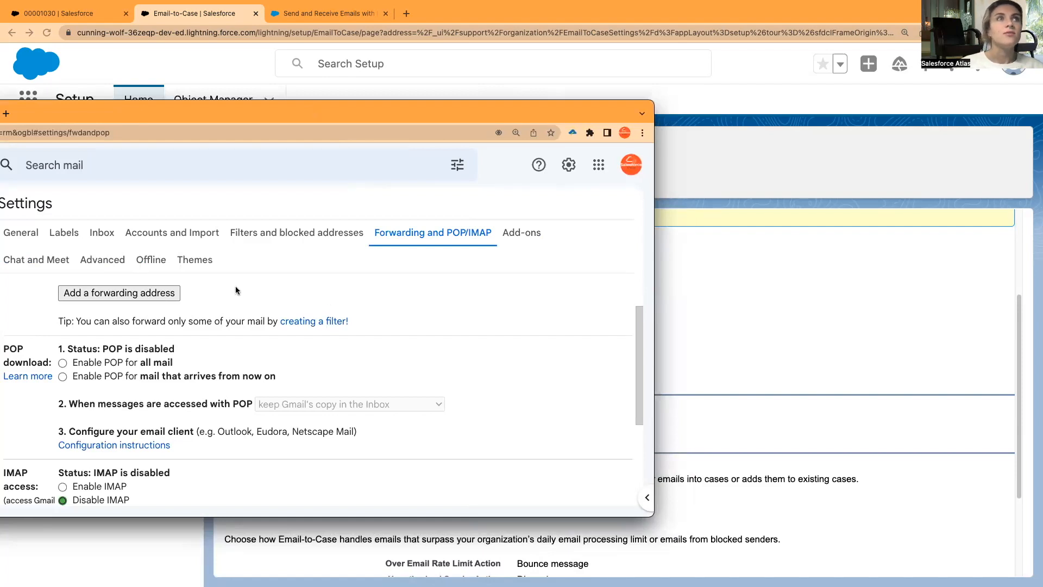
pyautogui.moveTo(498, 207)
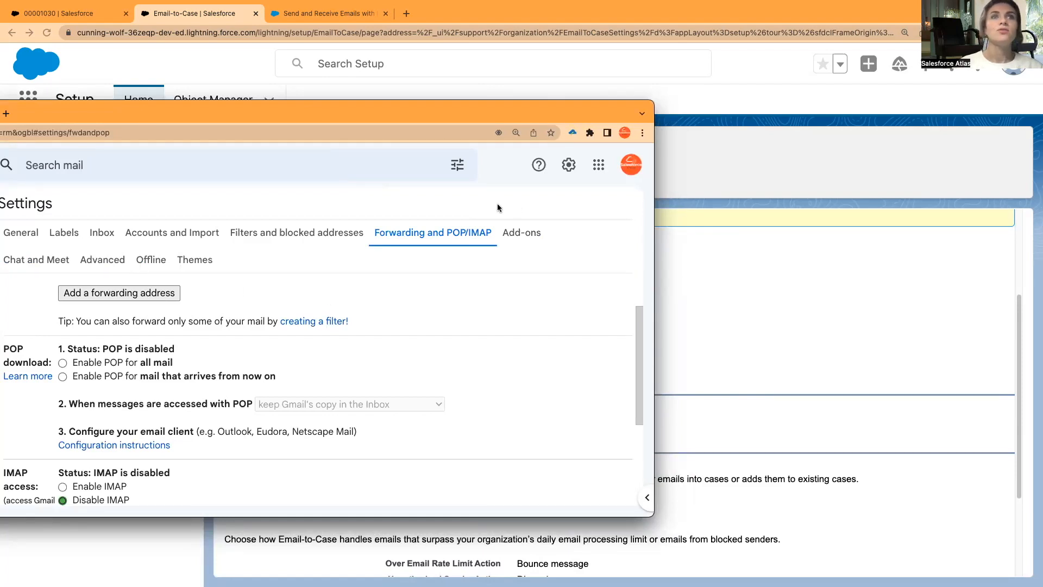
# Step: In Gmail's Forwarding and POP/IMAP settings, bring up the Add a forwarding address prompt
pyautogui.click(20, 232)
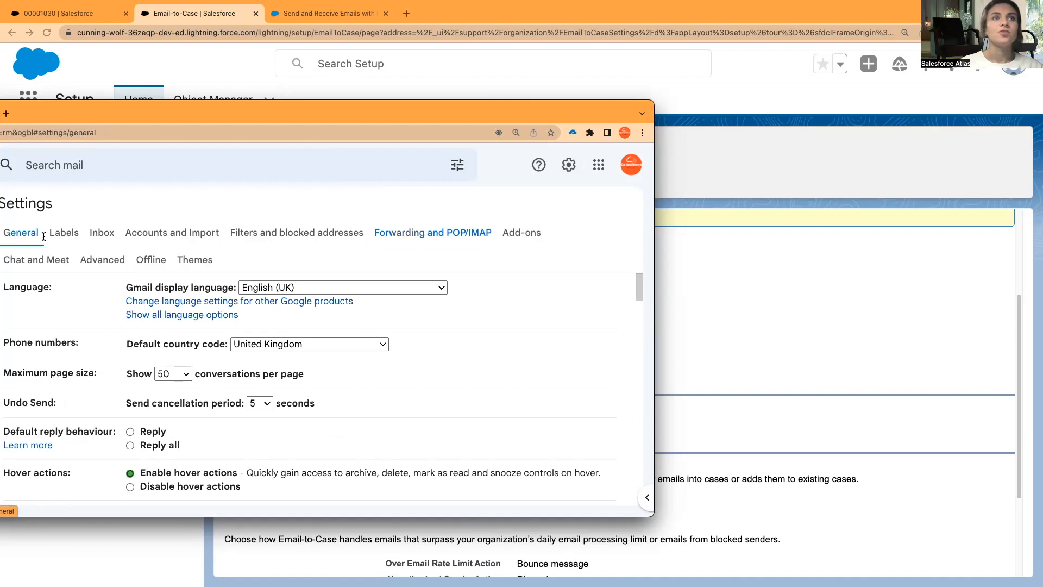
pyautogui.click(431, 232)
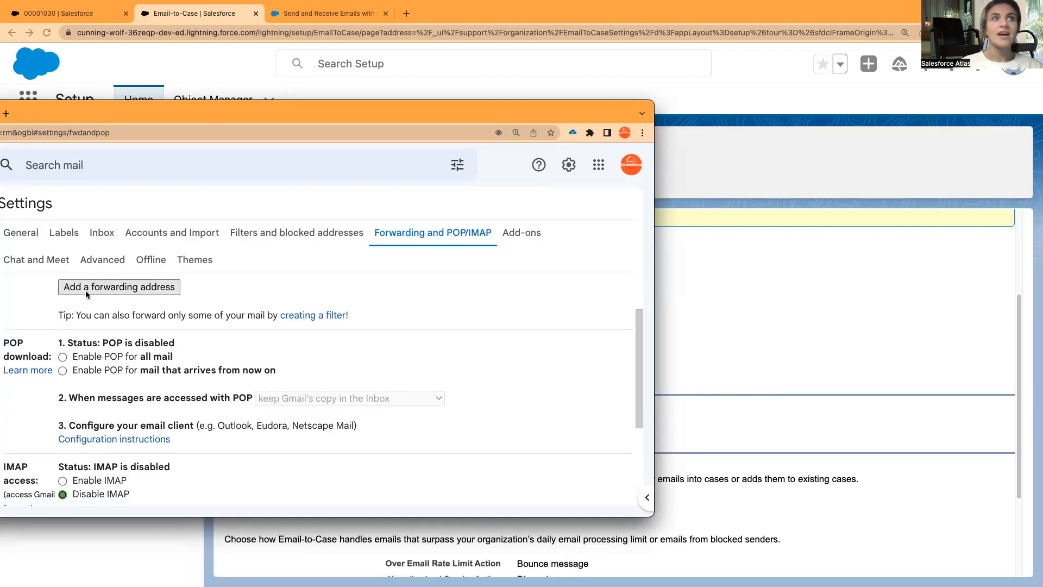
pyautogui.click(119, 287)
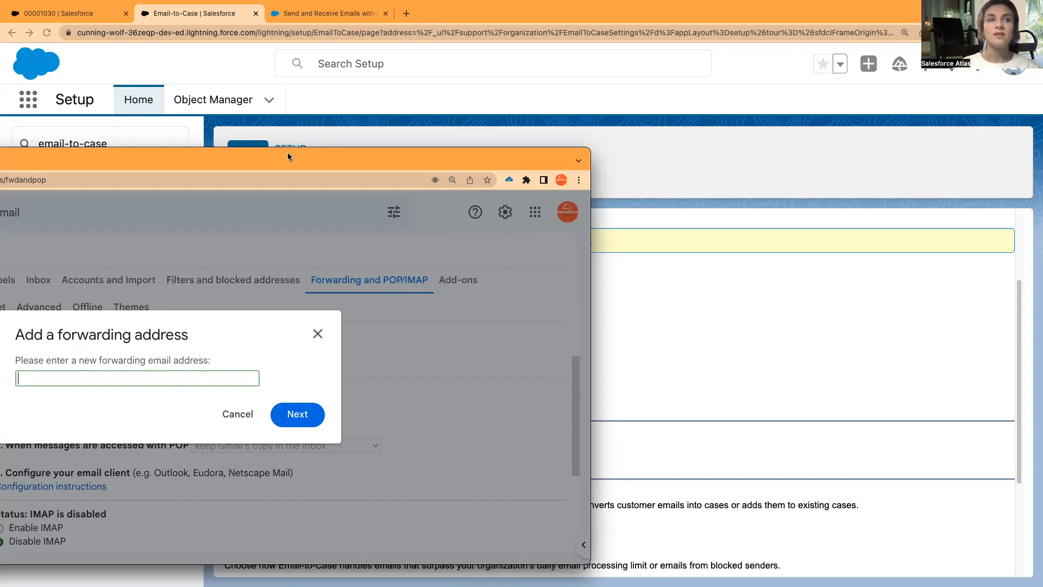
pyautogui.moveTo(120, 398)
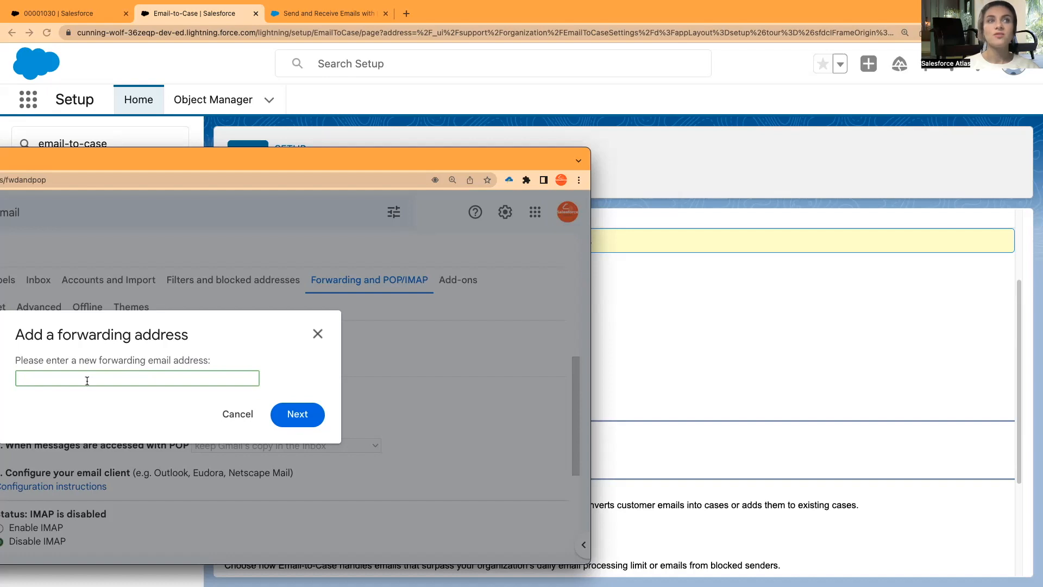
pyautogui.moveTo(93, 407)
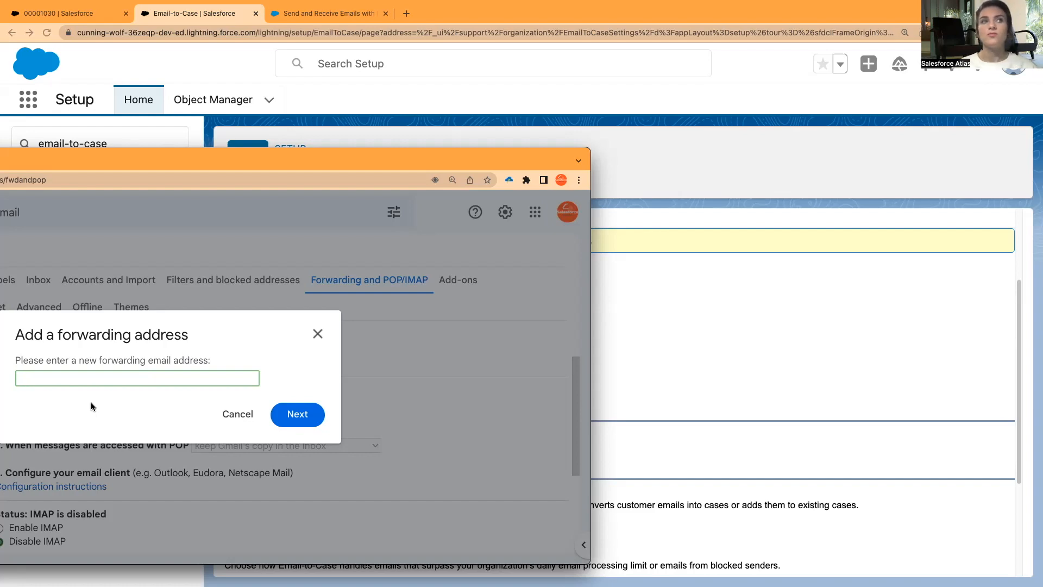
pyautogui.moveTo(260, 381)
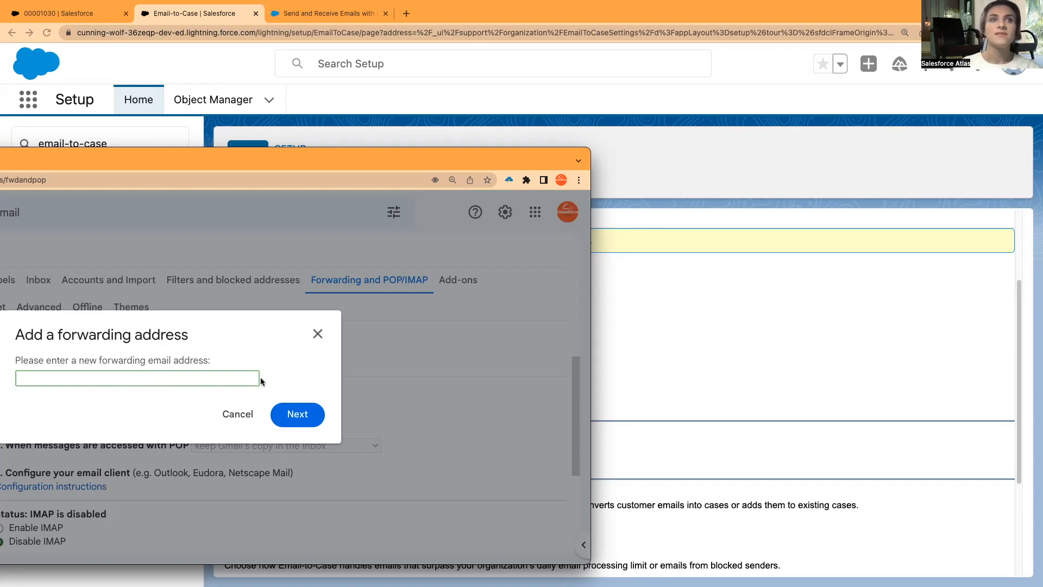
pyautogui.moveTo(317, 333)
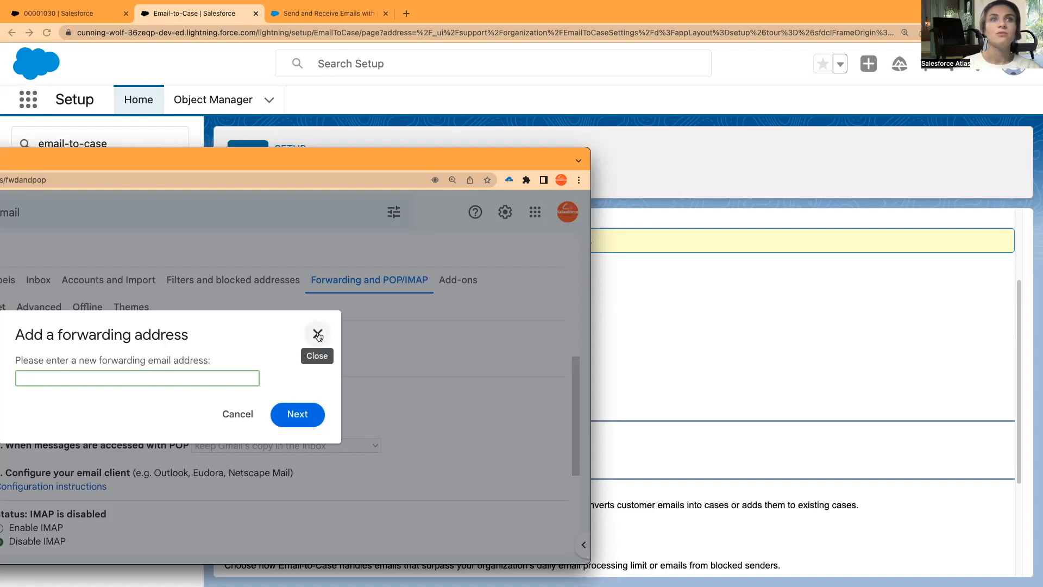
# Step: Close the forwarding address prompt without entering one and switch to case 00001030
pyautogui.click(317, 333)
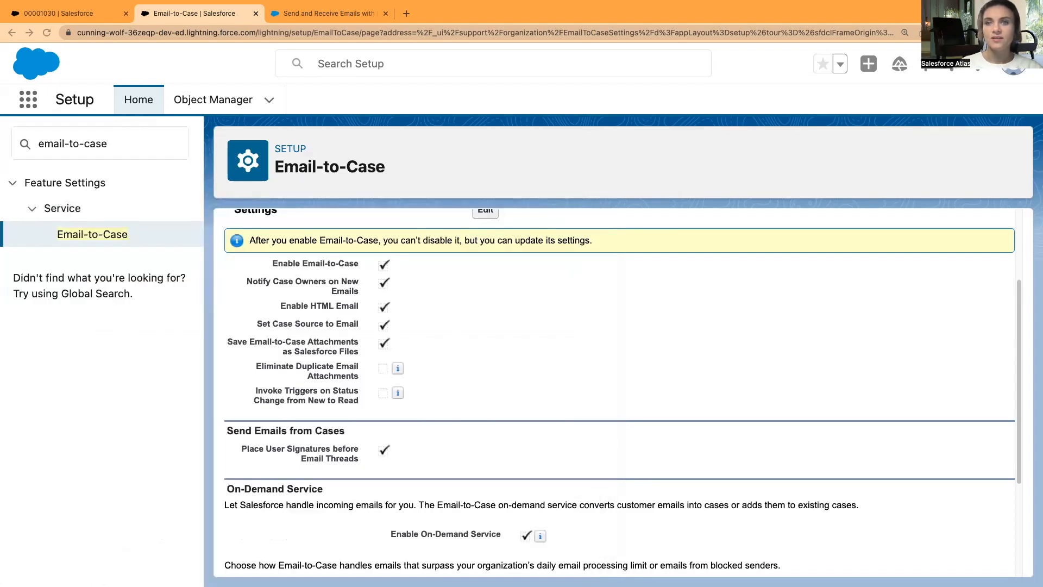
pyautogui.moveTo(408, 375)
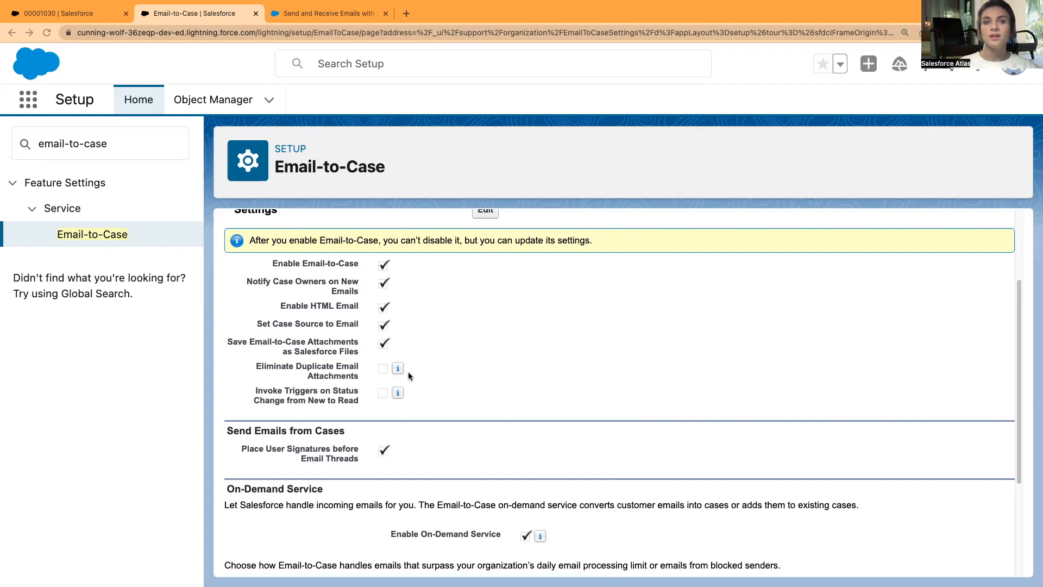
pyautogui.click(60, 13)
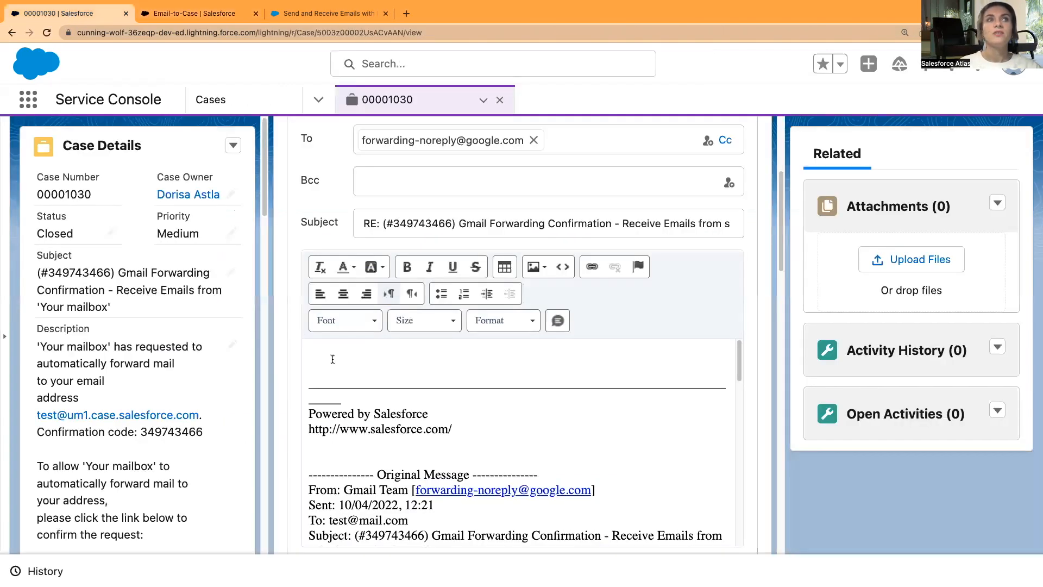
pyautogui.moveTo(124, 314)
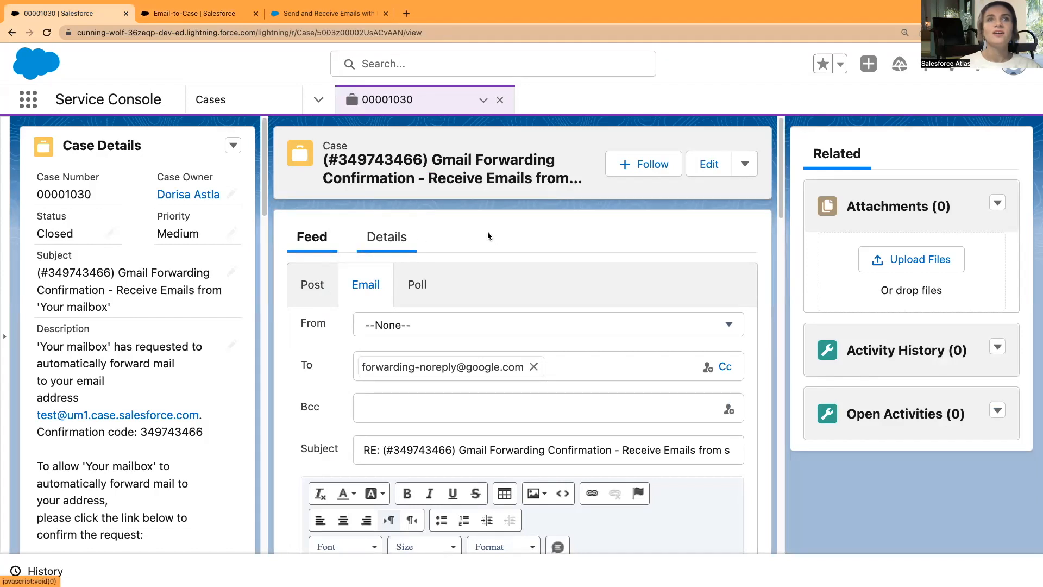
# Step: Show case 00001030's Details, reading the description down to the Gmail confirmation code and link
pyautogui.click(387, 237)
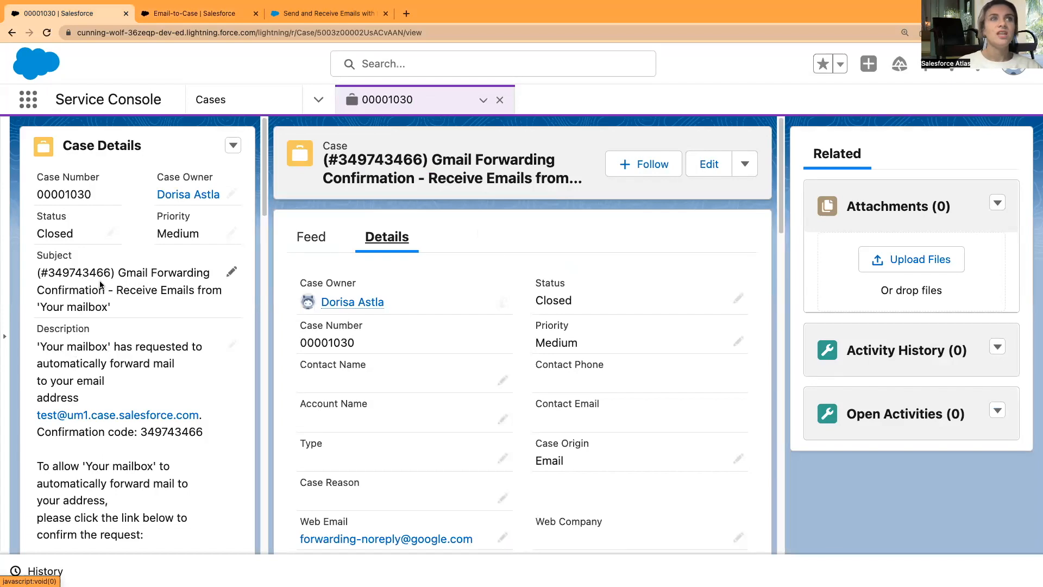
pyautogui.scroll(-3)
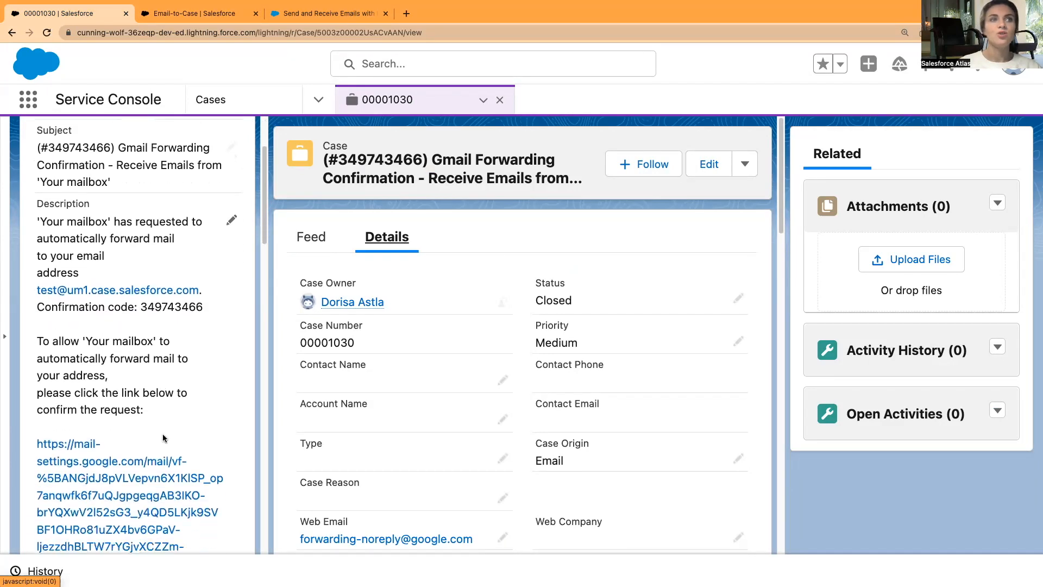
pyautogui.scroll(-3)
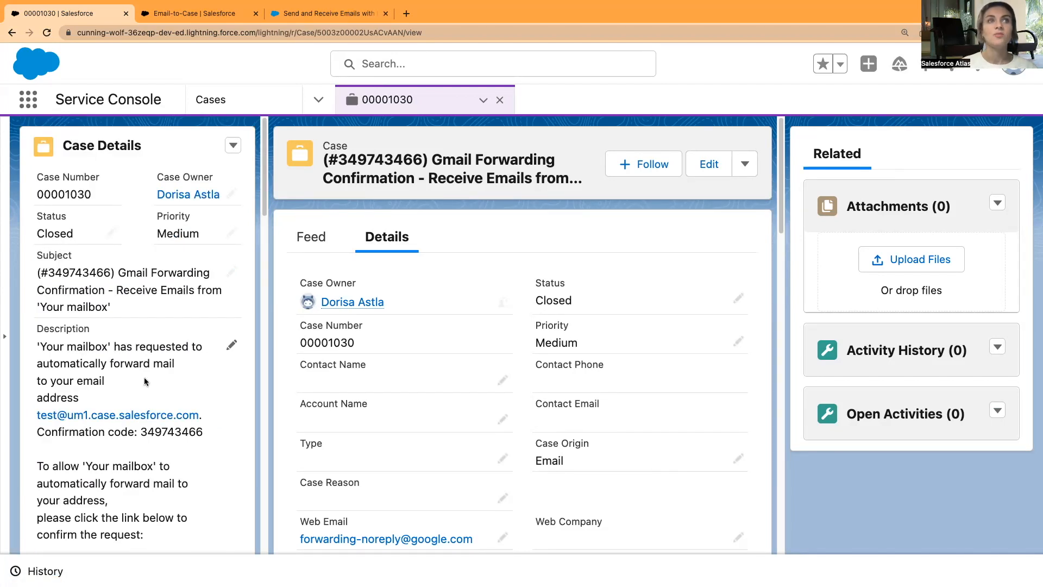
pyautogui.moveTo(165, 378)
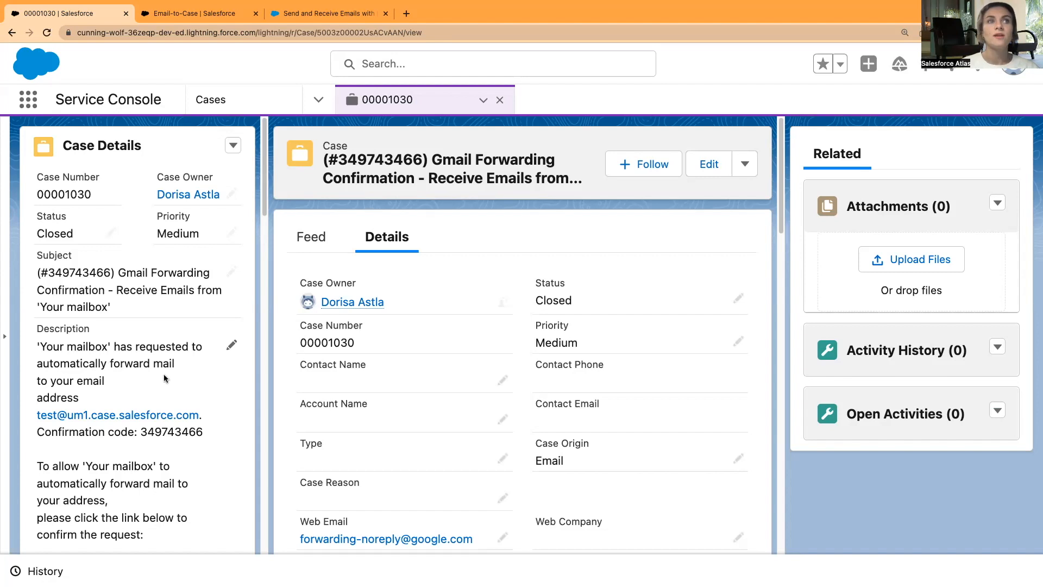
pyautogui.moveTo(65, 410)
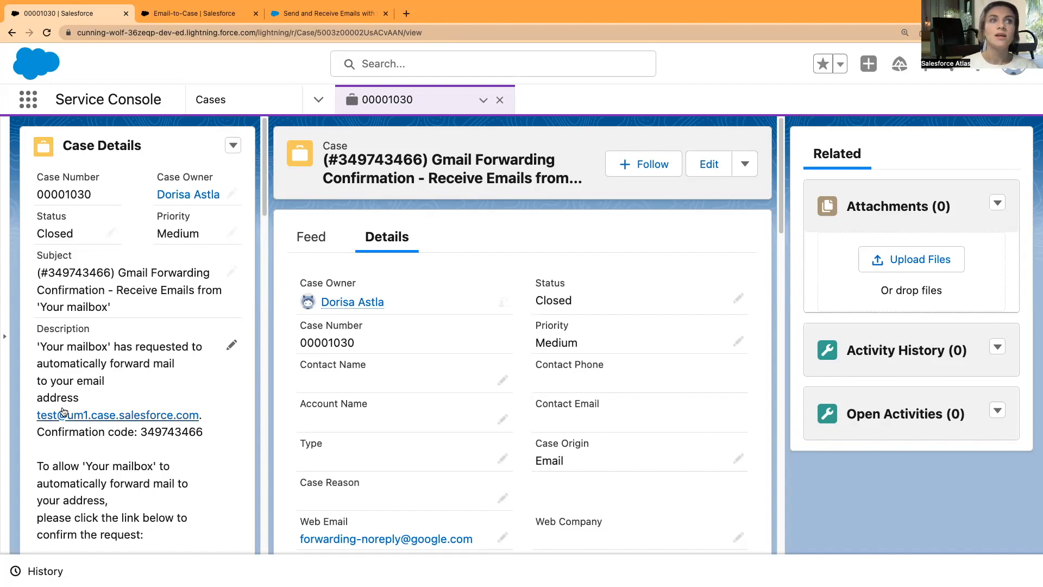
pyautogui.moveTo(215, 477)
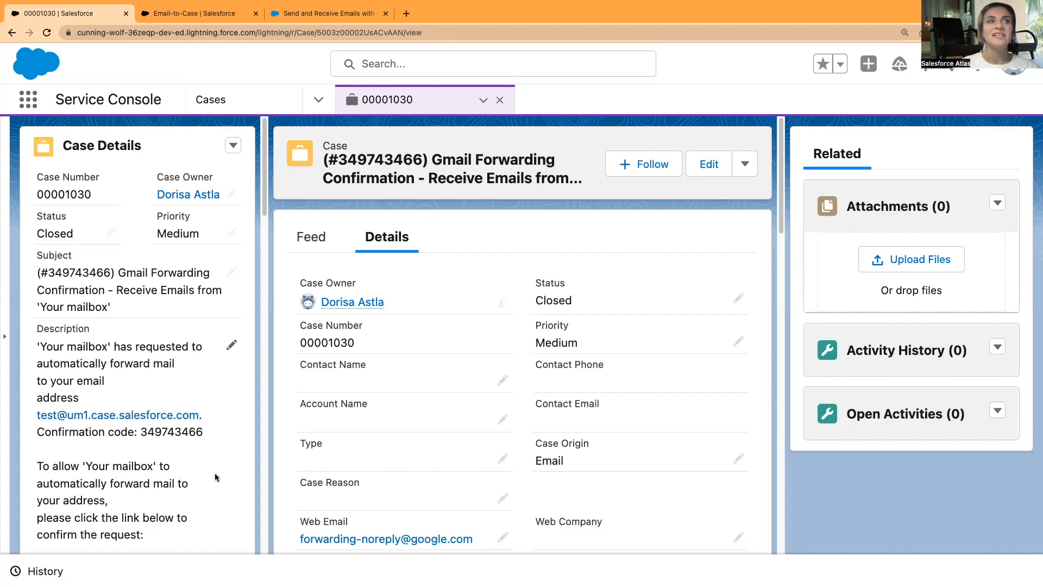
pyautogui.moveTo(198, 496)
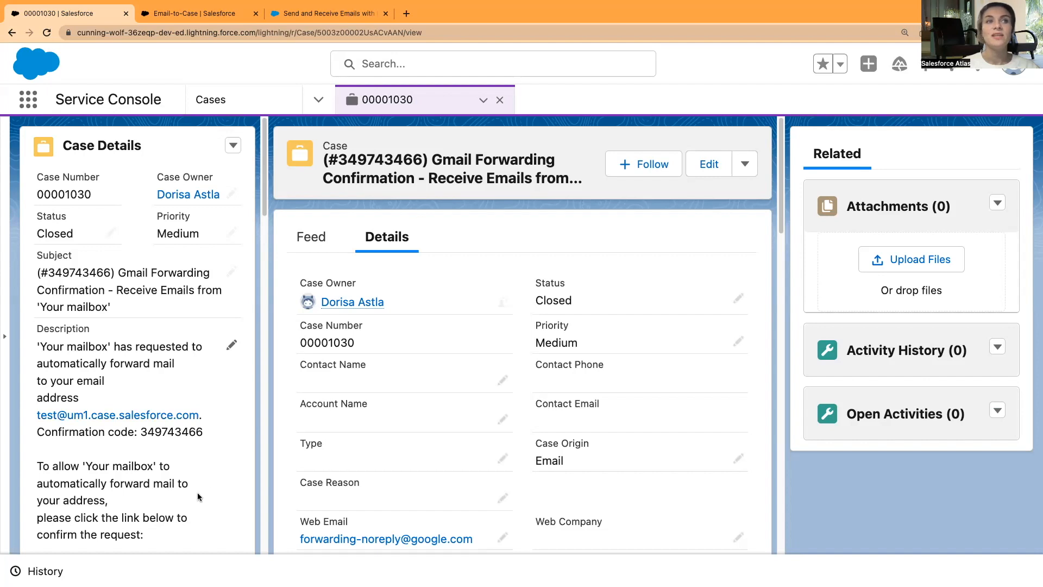
pyautogui.moveTo(208, 497)
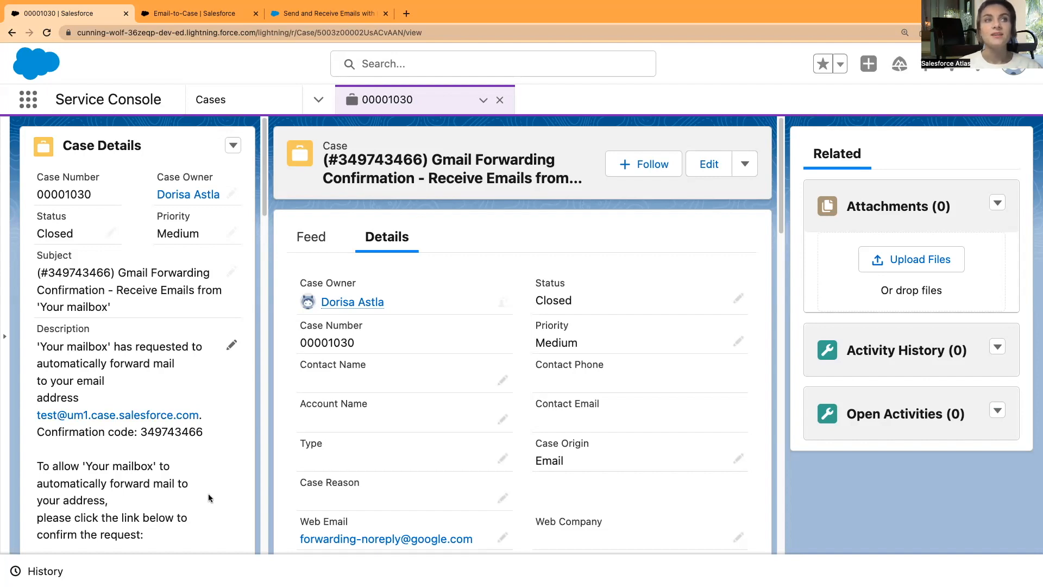
pyautogui.scroll(-3)
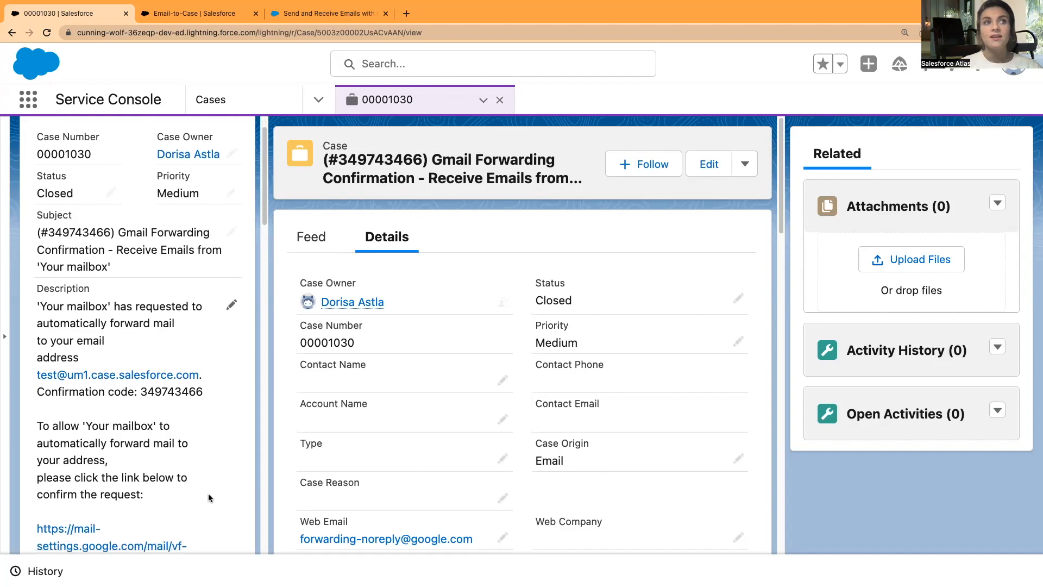
pyautogui.scroll(-3)
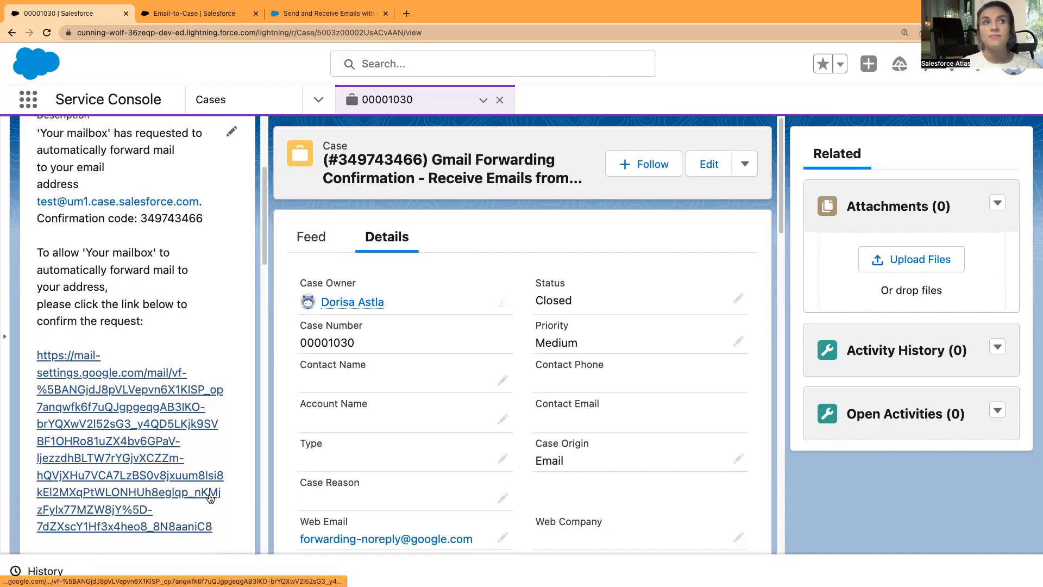
pyautogui.scroll(3)
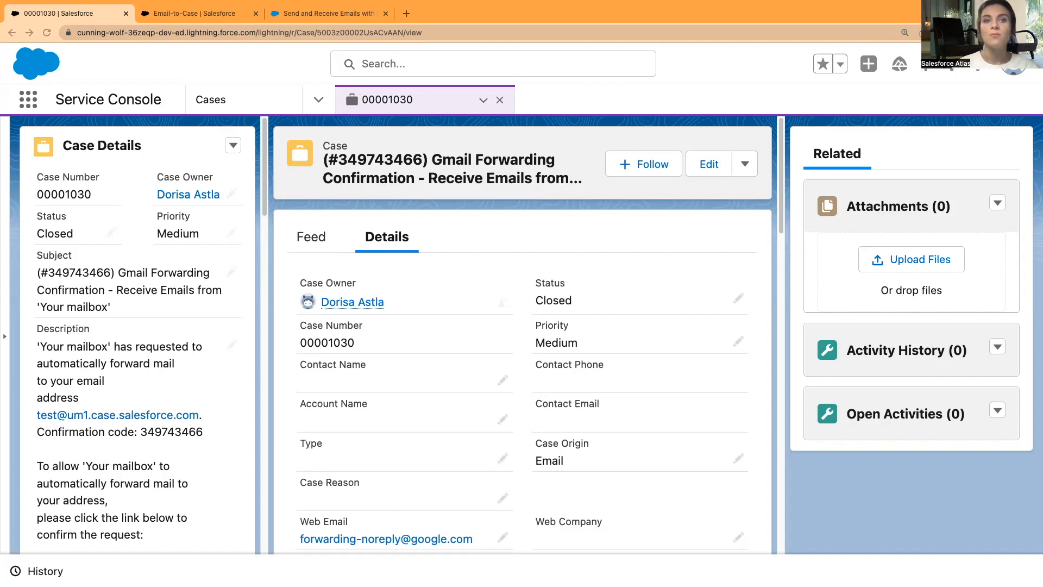
# Step: Revisit the Email-to-Case settings briefly, then show the All Open Cases list with 00001030 on top
pyautogui.click(197, 13)
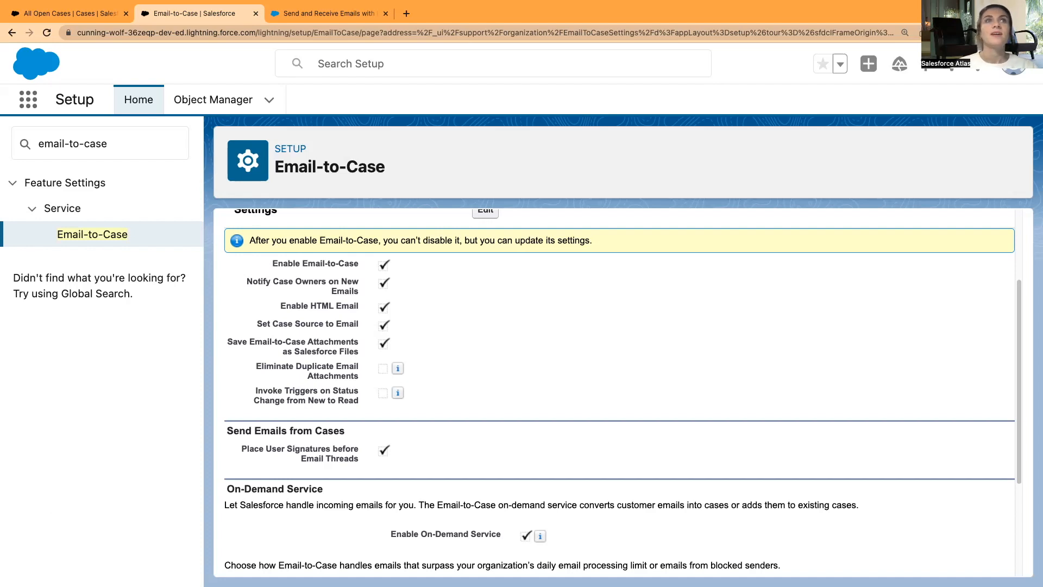
pyautogui.moveTo(134, 380)
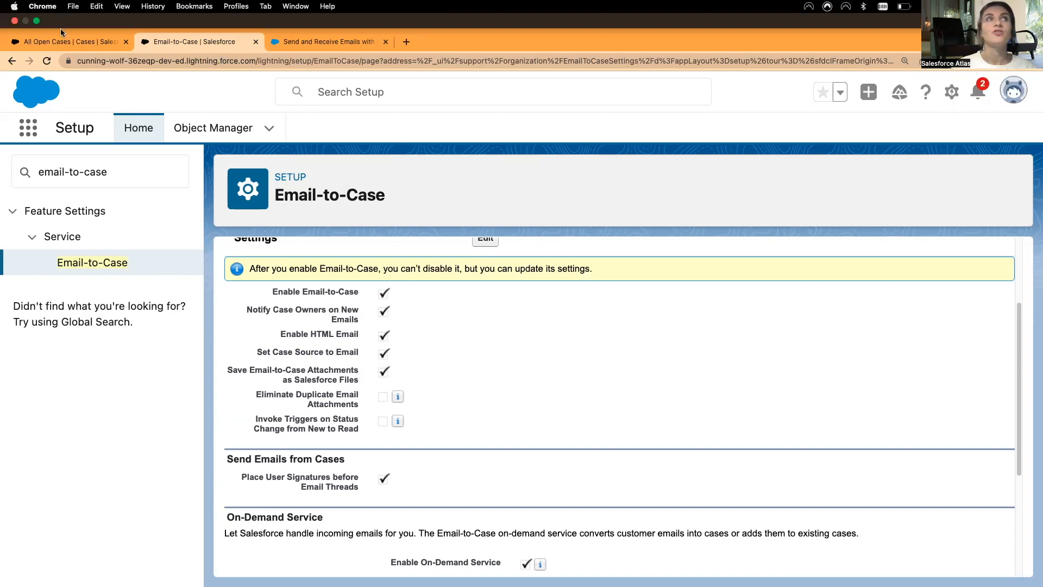
pyautogui.click(67, 42)
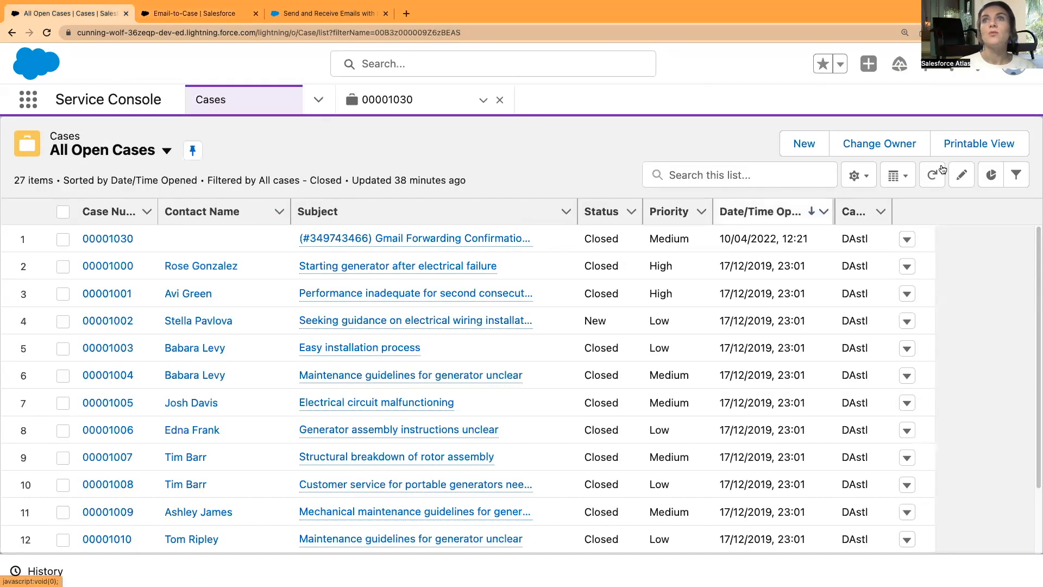
# Step: Refresh the All Open Cases list so the new Test case 00001033 appears at the top
pyautogui.click(931, 175)
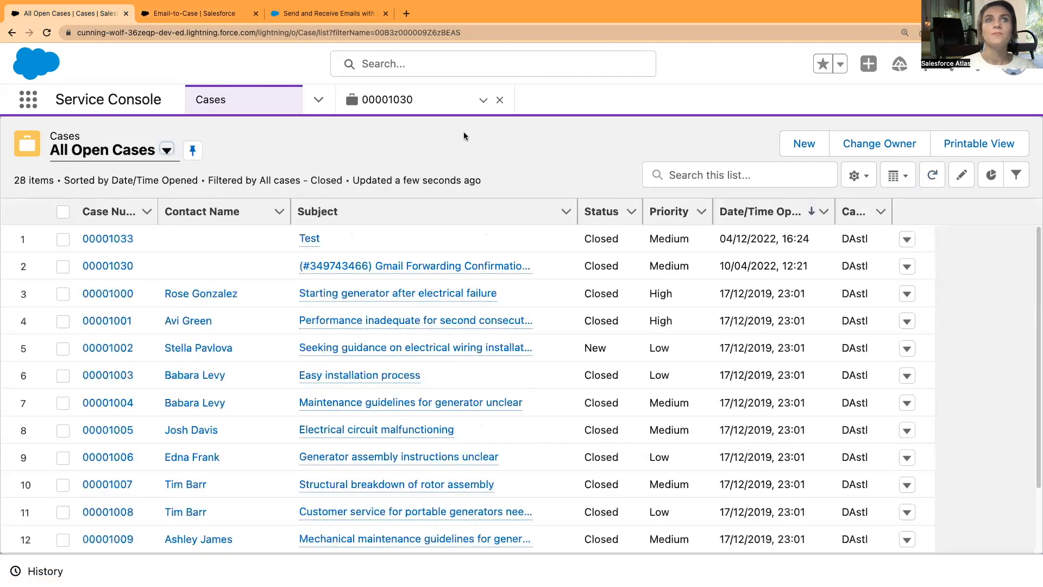
pyautogui.moveTo(337, 254)
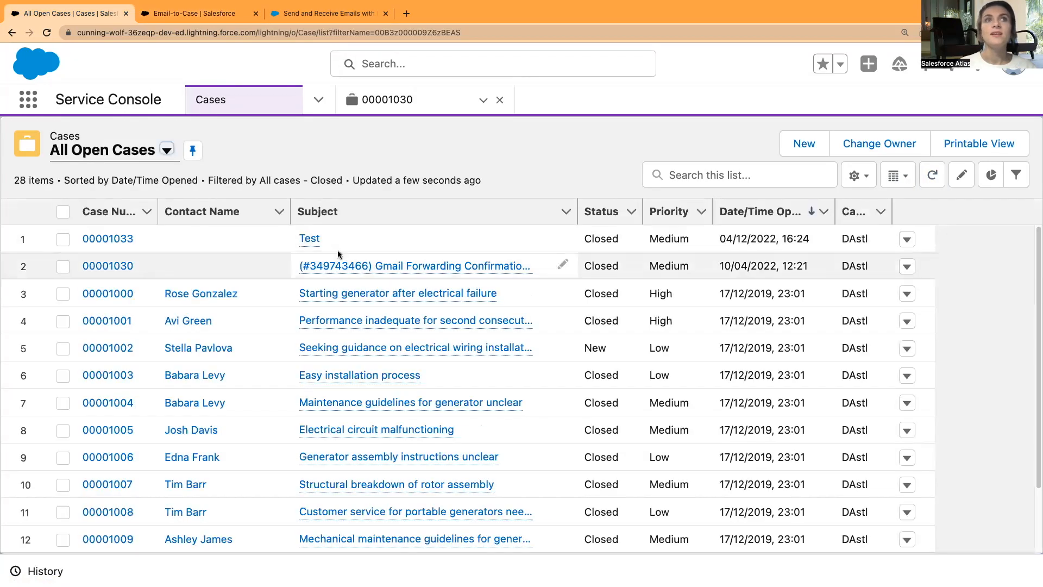